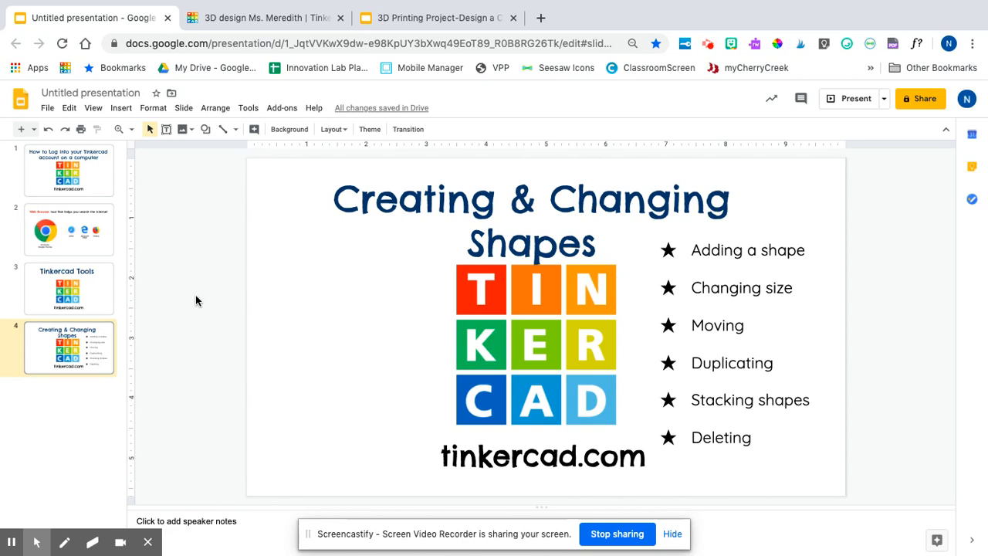
pyautogui.moveTo(196, 297)
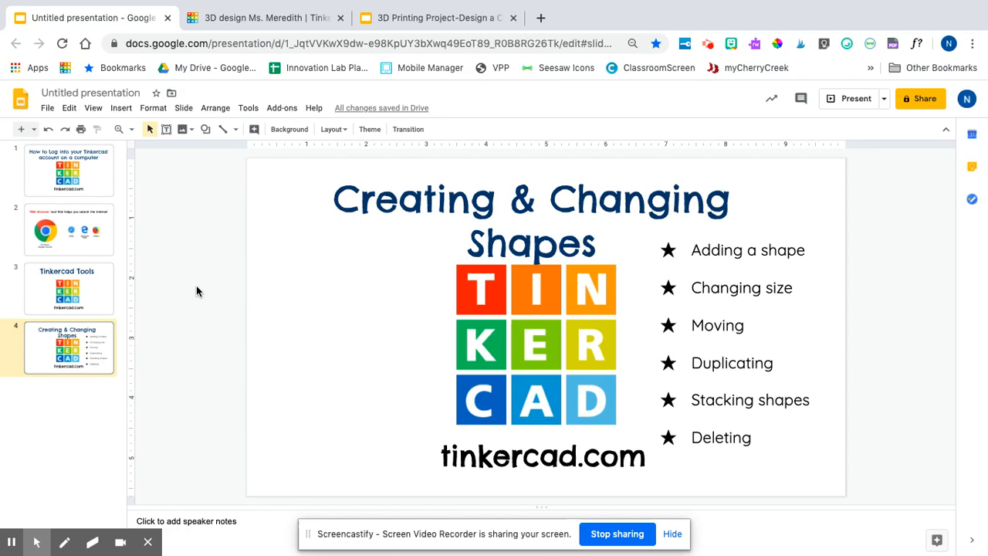
pyautogui.moveTo(158, 296)
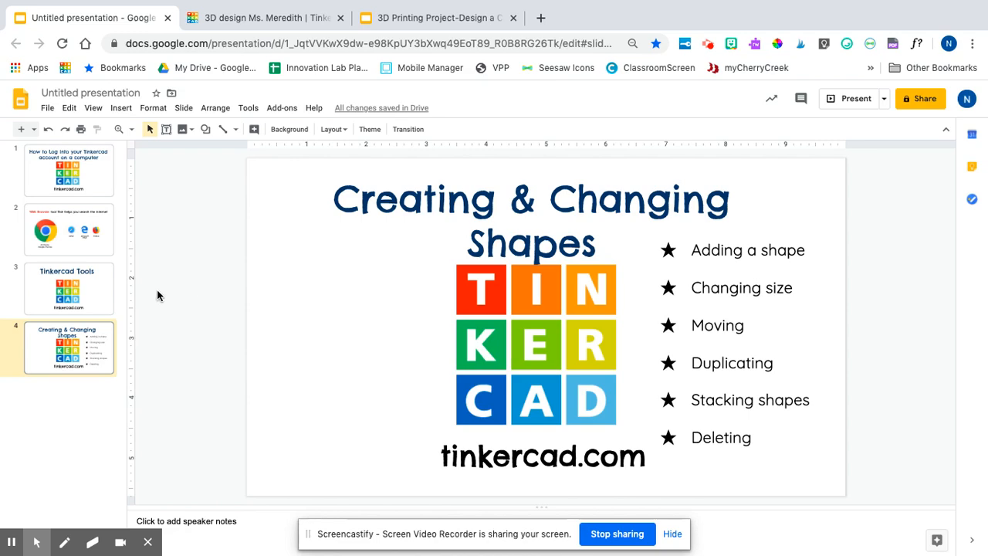
# Step: Switch to the Tinkercad design and tilt the view of the empty workplane
pyautogui.click(266, 17)
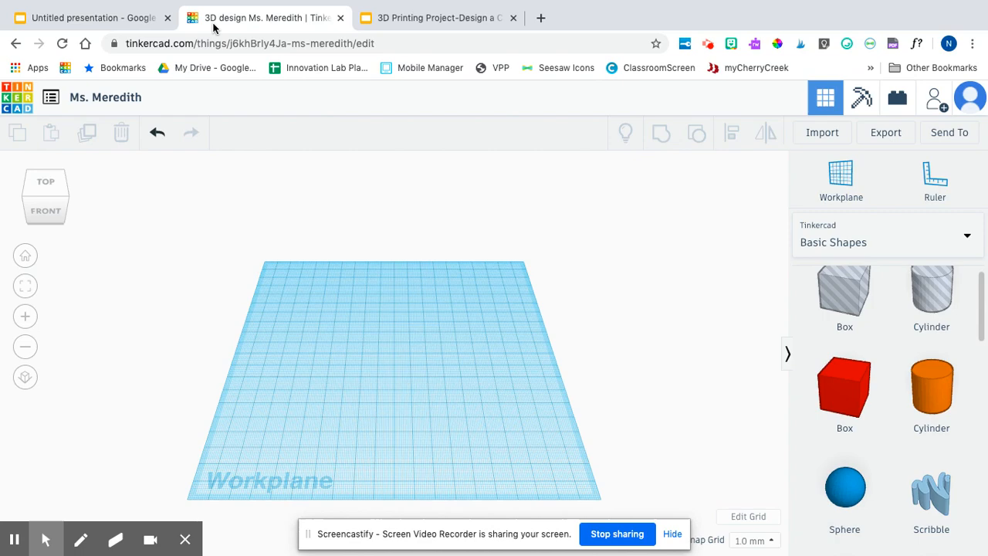
pyautogui.moveTo(208, 212)
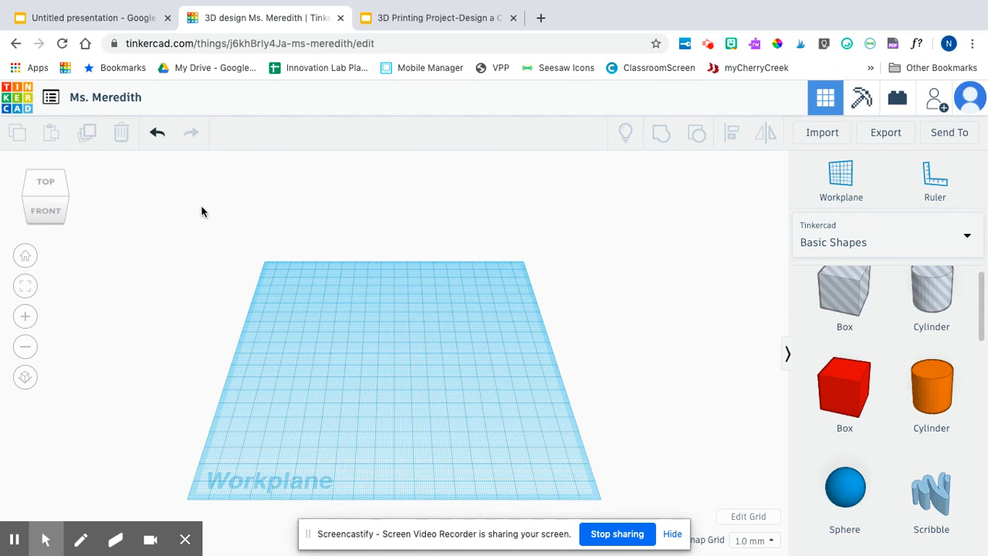
pyautogui.moveTo(84, 222)
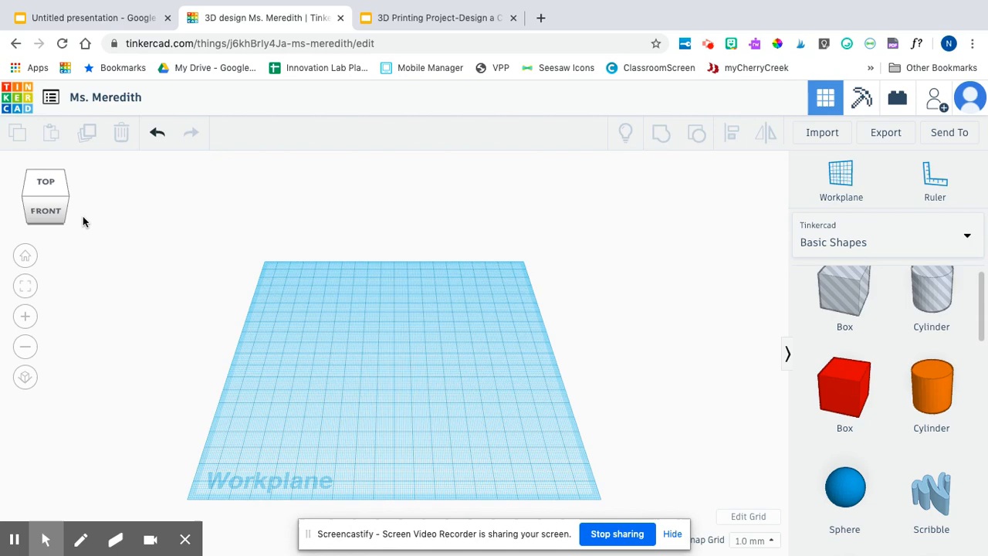
pyautogui.click(44, 210)
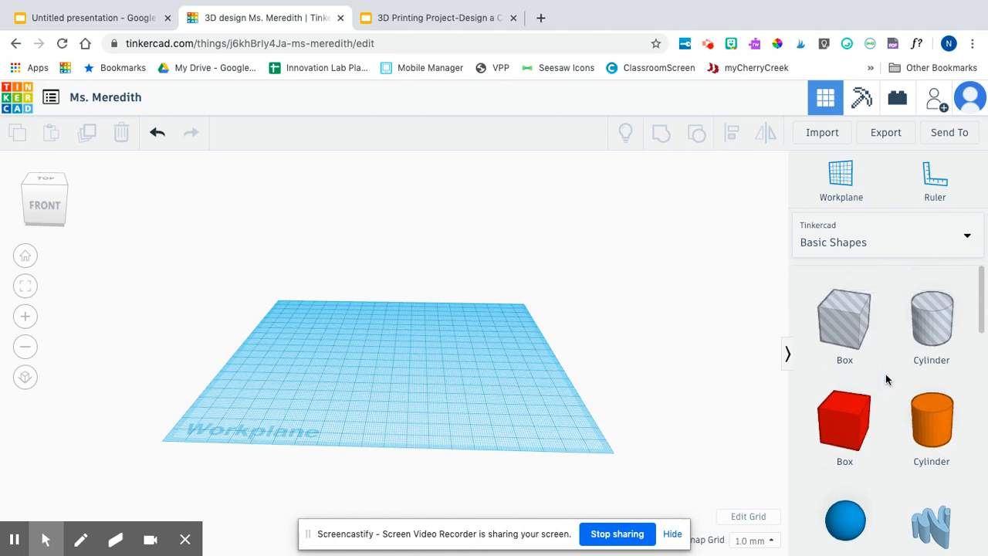
pyautogui.scroll(-3)
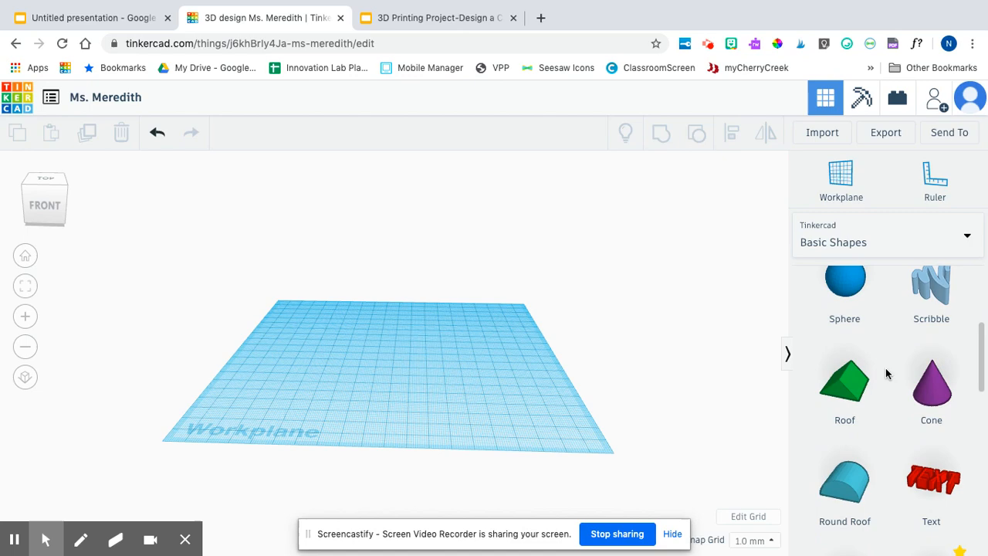
pyautogui.scroll(-3)
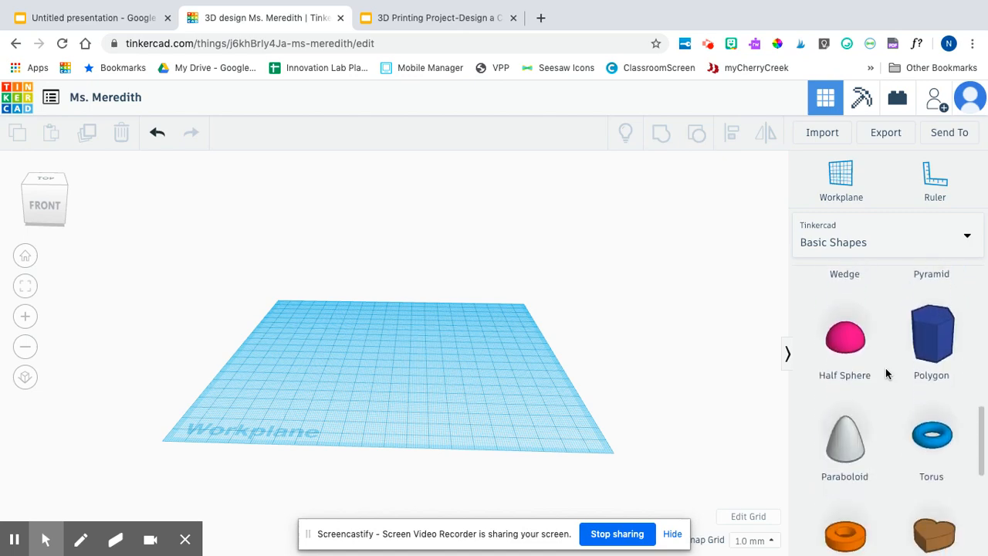
pyautogui.scroll(-3)
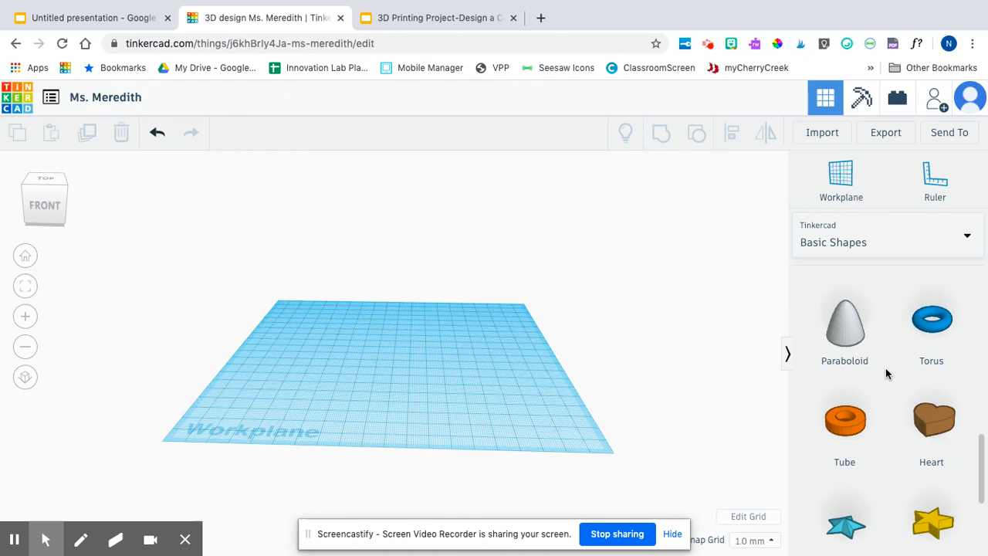
pyautogui.scroll(-3)
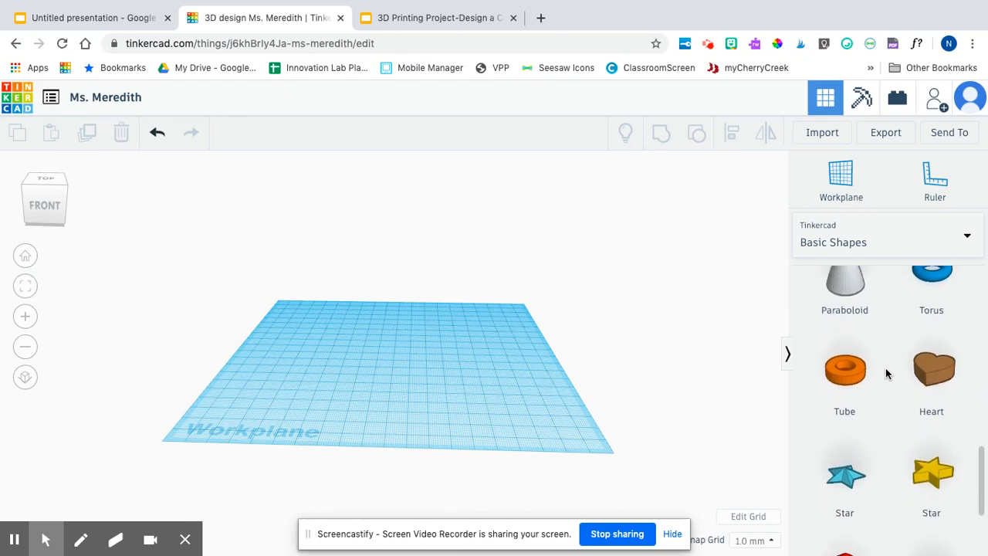
pyautogui.scroll(-3)
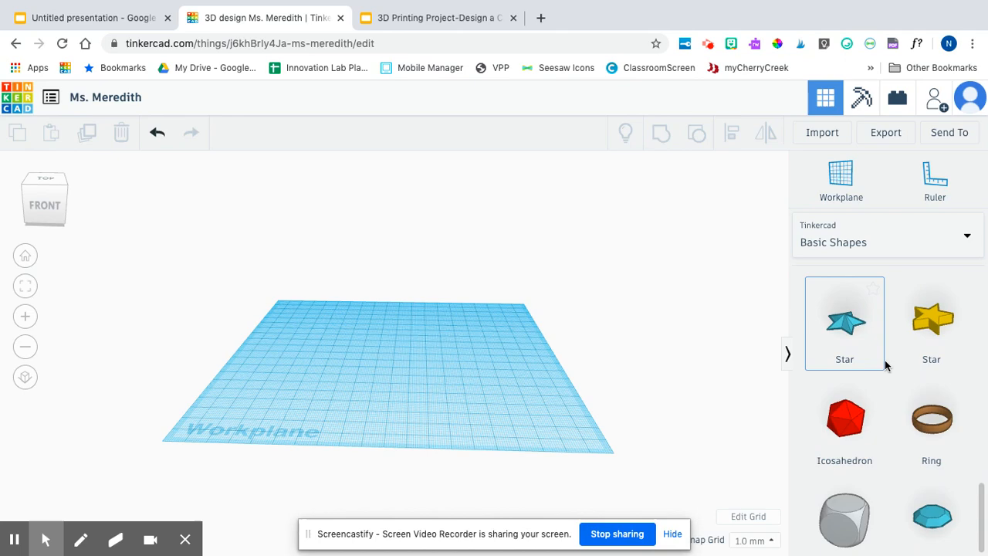
pyautogui.moveTo(931, 419)
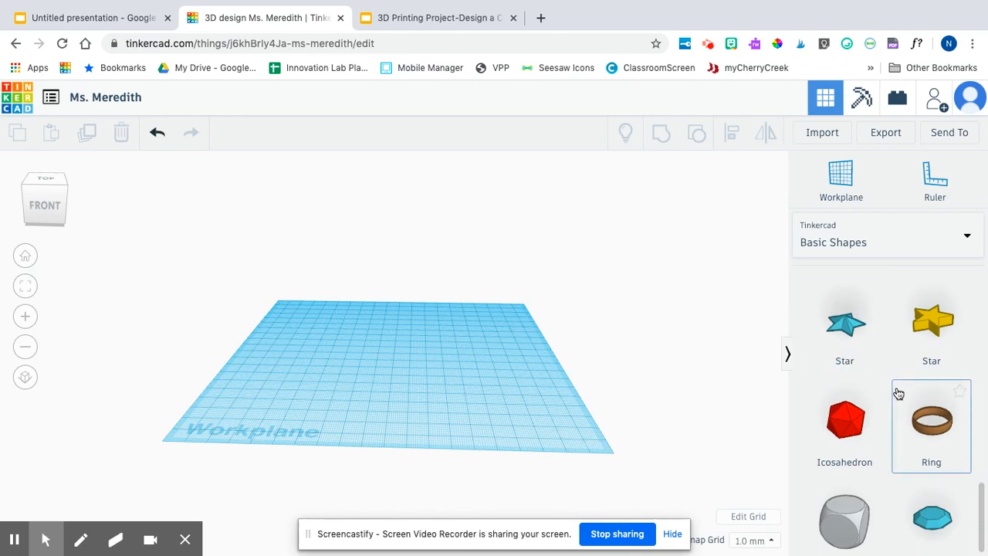
pyautogui.scroll(-3)
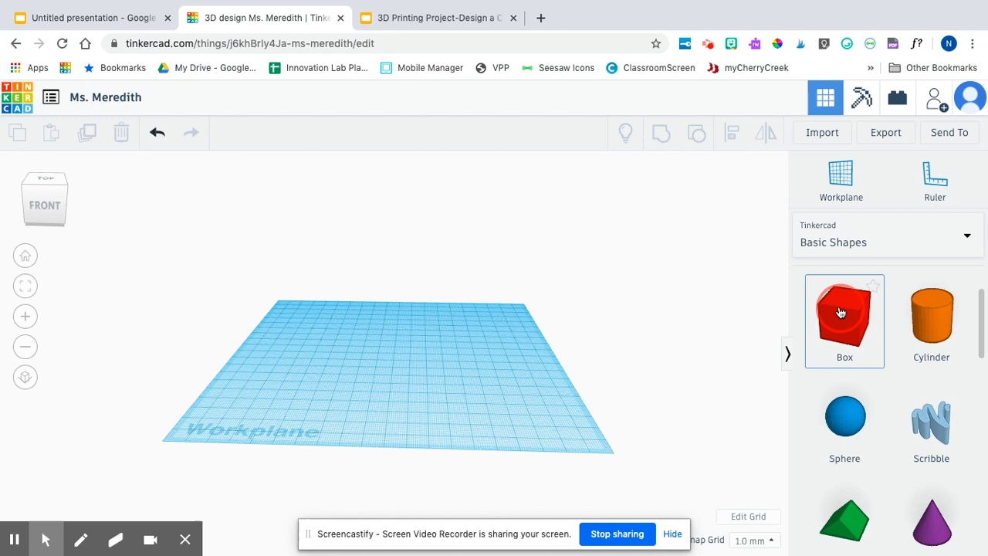
# Step: Drop a red 20 mm box onto the workplane centre and view it from the front
pyautogui.click(844, 321)
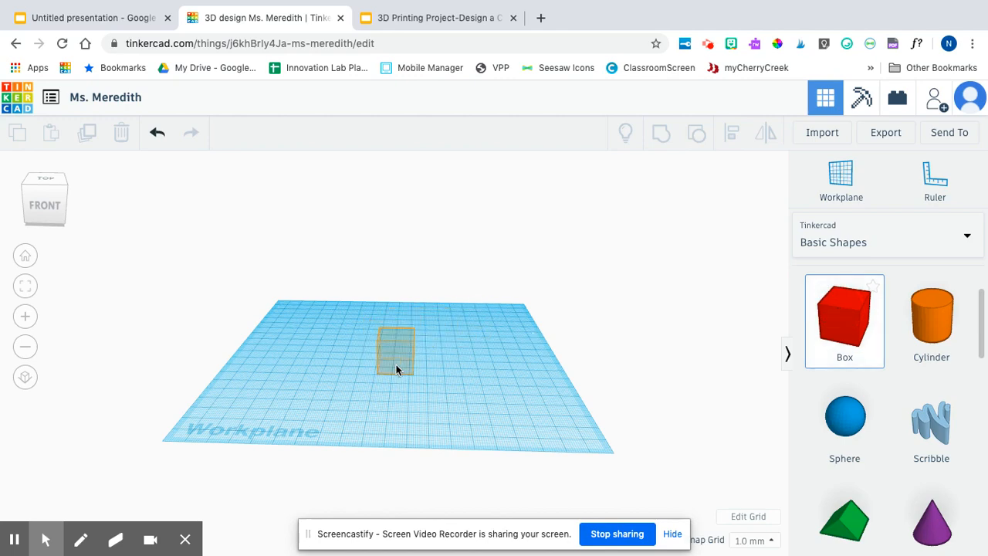
pyautogui.click(396, 367)
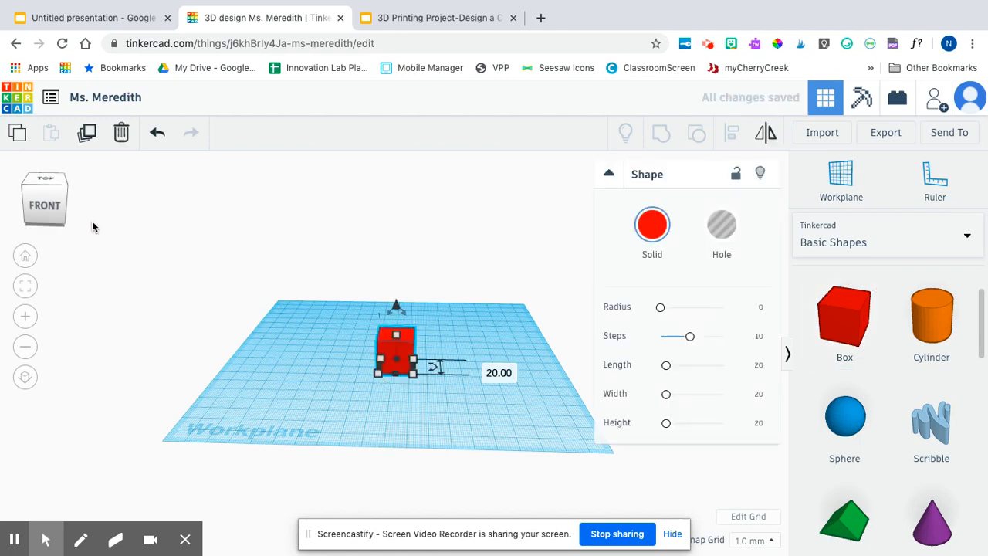
pyautogui.click(45, 197)
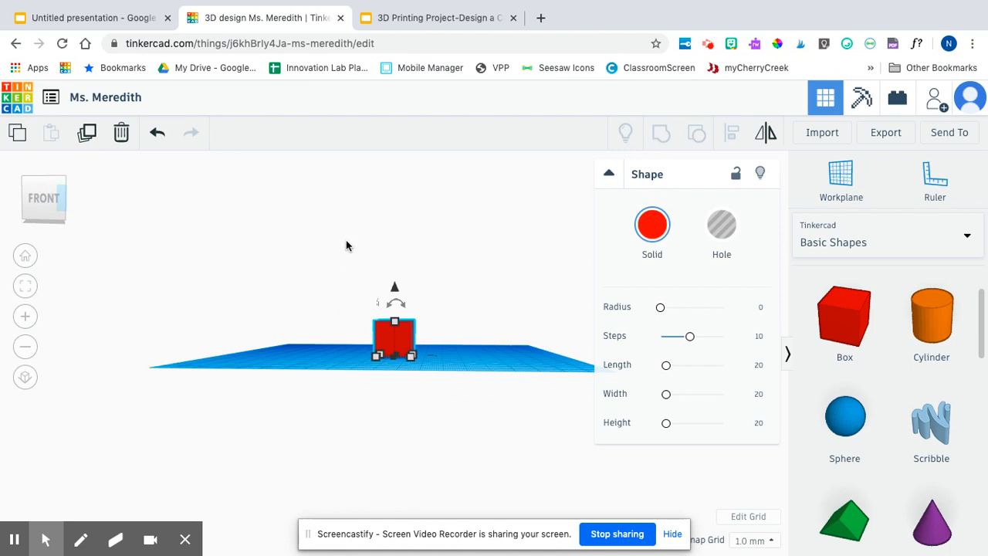
pyautogui.moveTo(337, 307)
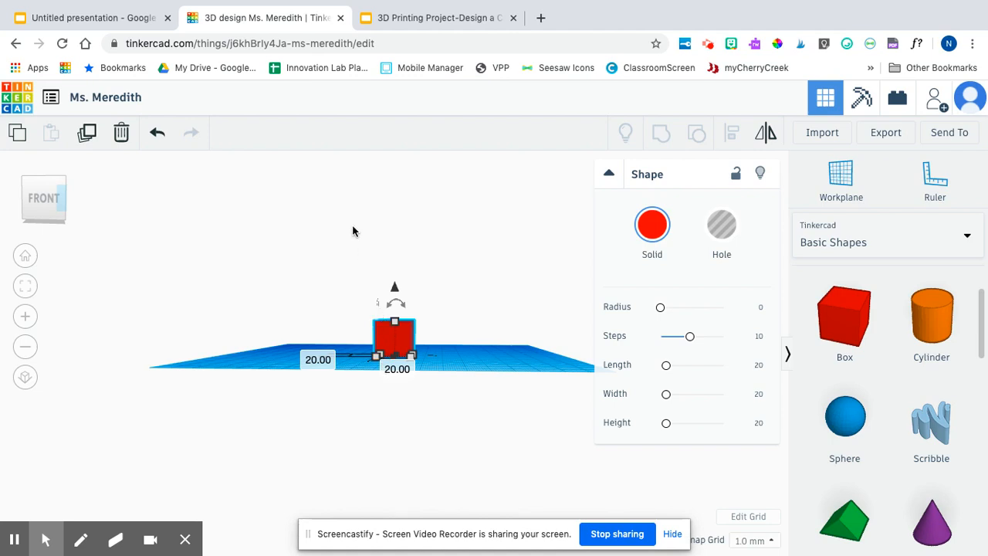
pyautogui.moveTo(343, 248)
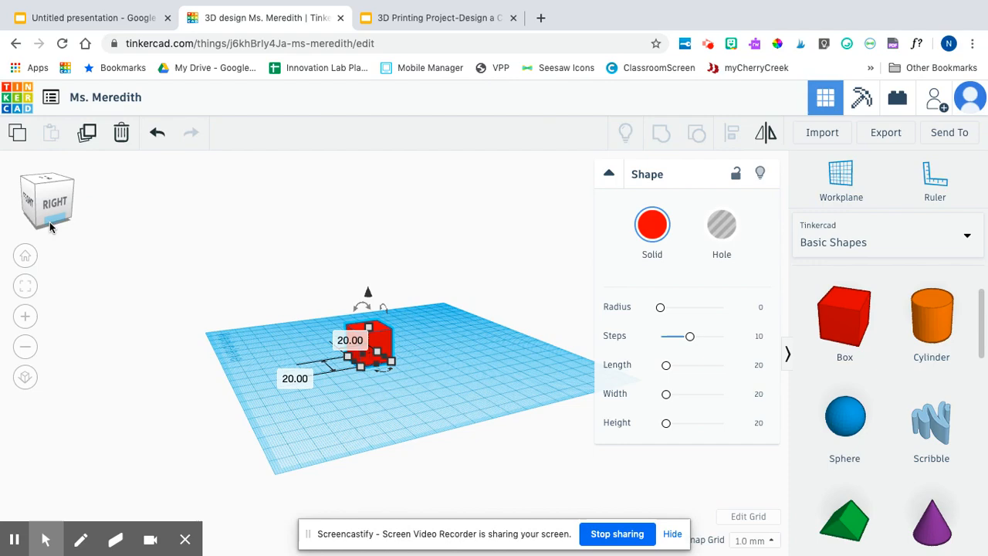
pyautogui.moveTo(54, 267)
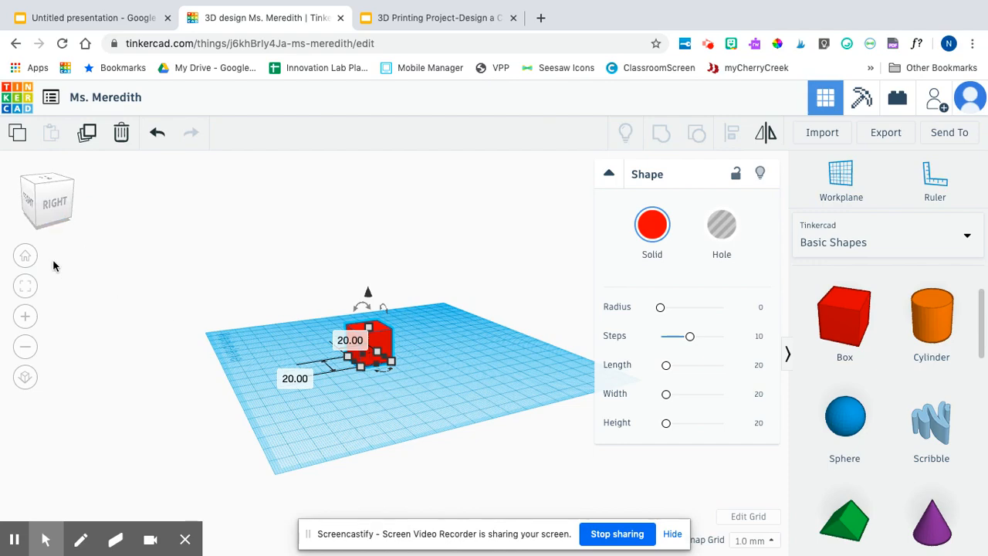
# Step: Stretch the red box lengthwise into a bar about 82 mm long
pyautogui.click(43, 213)
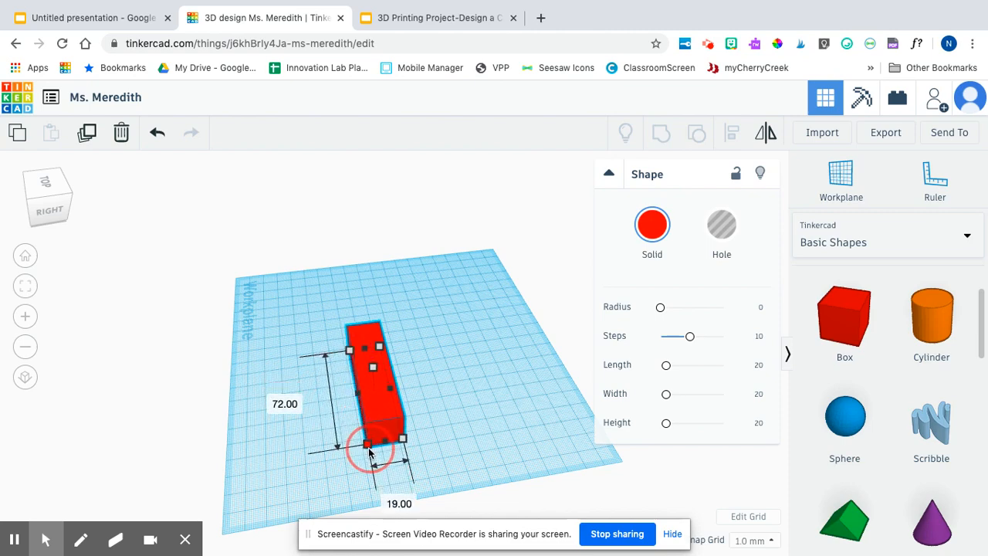
pyautogui.moveTo(367, 444); pyautogui.dragTo(375, 463)
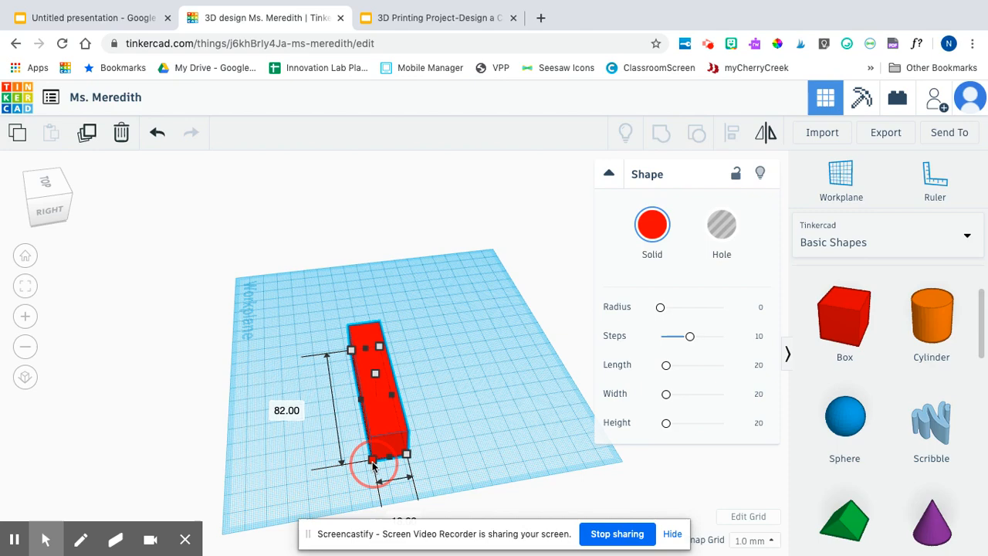
pyautogui.moveTo(378, 463); pyautogui.dragTo(339, 467)
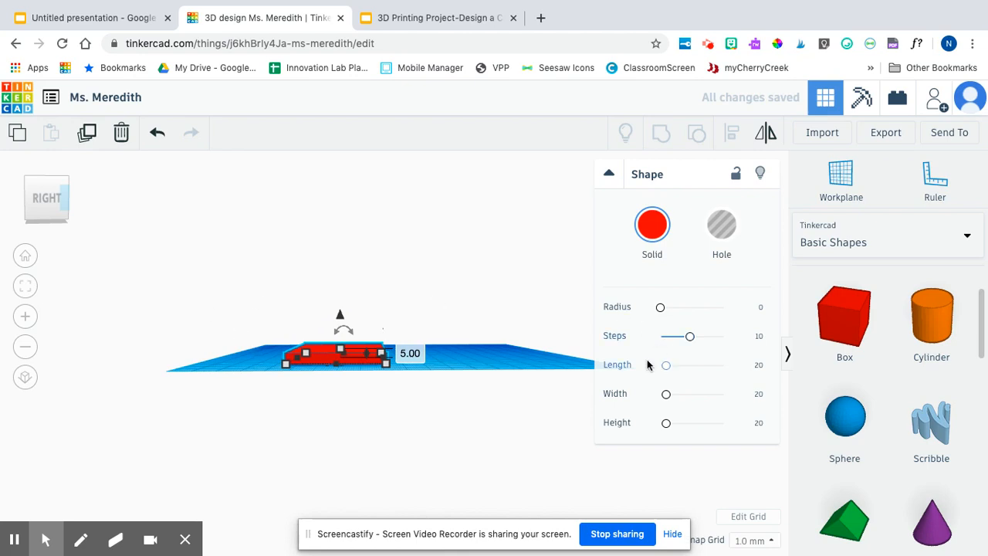
# Step: Set the box to length 35.71, width 10.44 and height 33.42 with the Shape sliders
pyautogui.moveTo(666, 365); pyautogui.dragTo(677, 365)
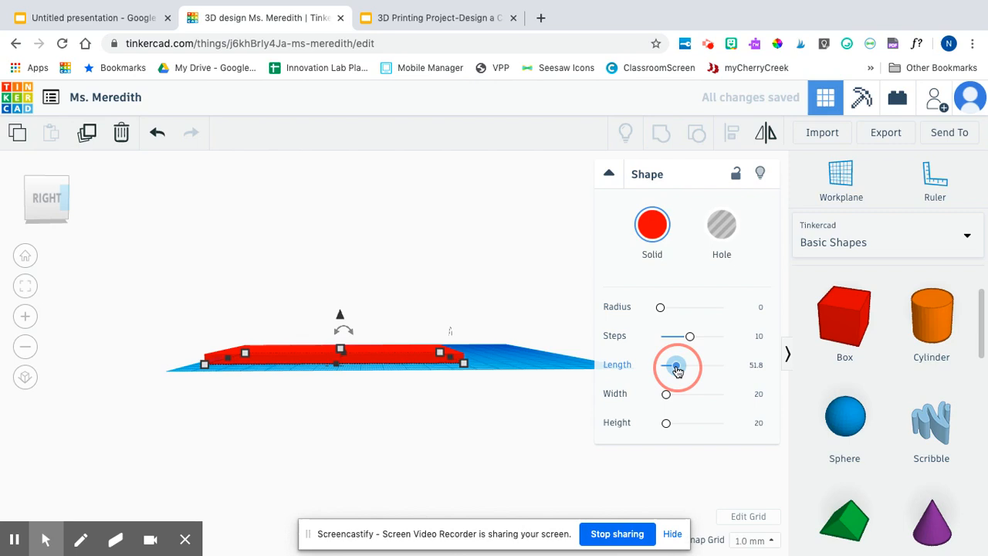
pyautogui.moveTo(677, 365); pyautogui.dragTo(669, 365)
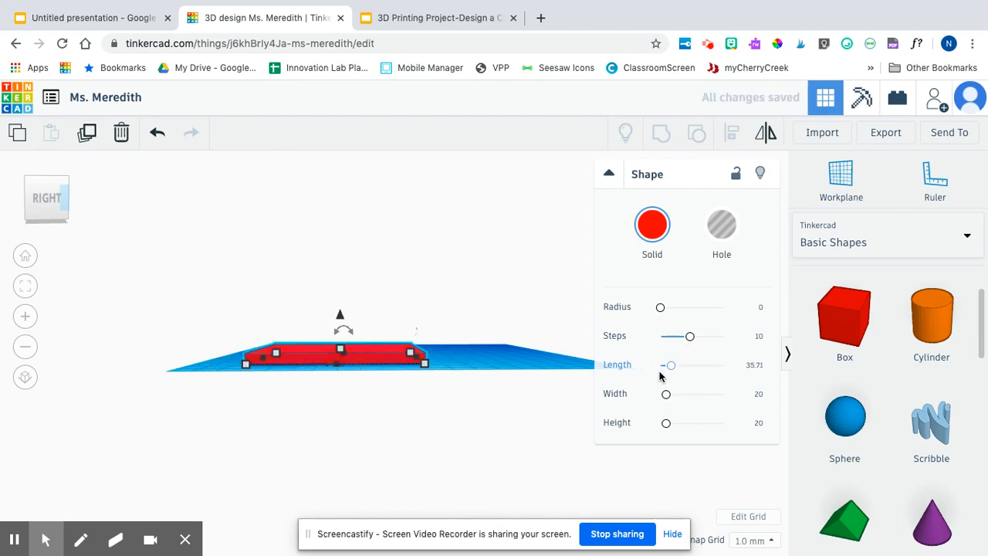
pyautogui.moveTo(666, 394); pyautogui.dragTo(668, 394)
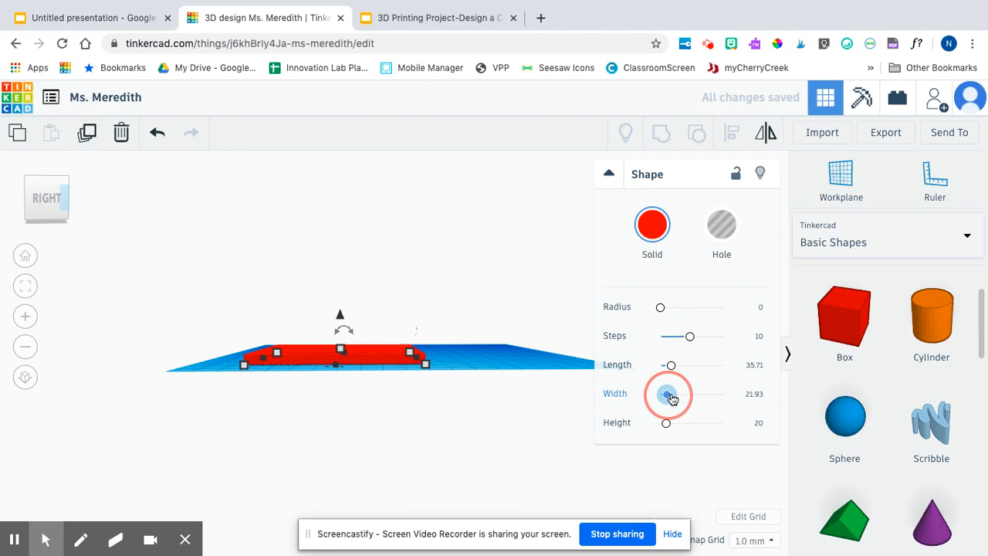
pyautogui.moveTo(668, 394); pyautogui.dragTo(663, 394)
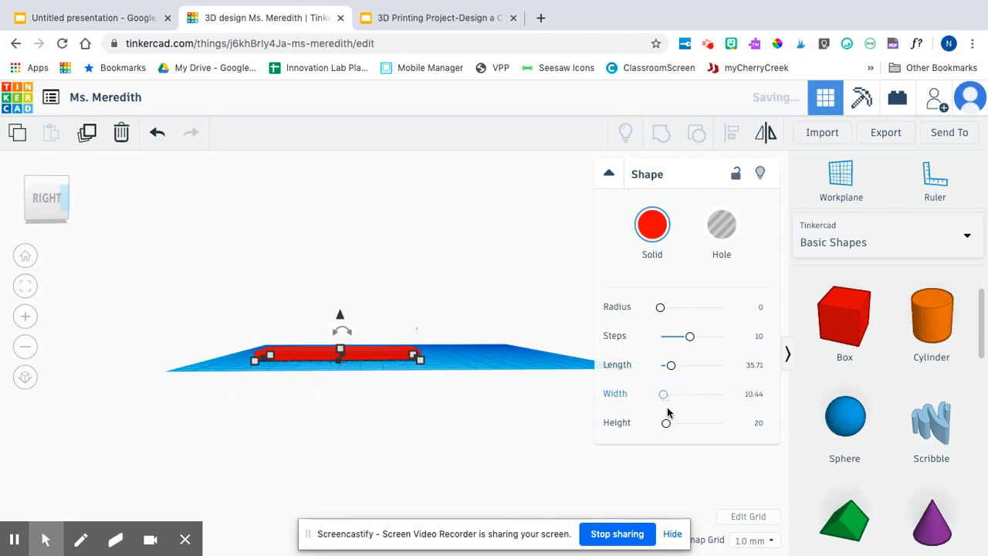
pyautogui.moveTo(666, 422); pyautogui.dragTo(682, 422)
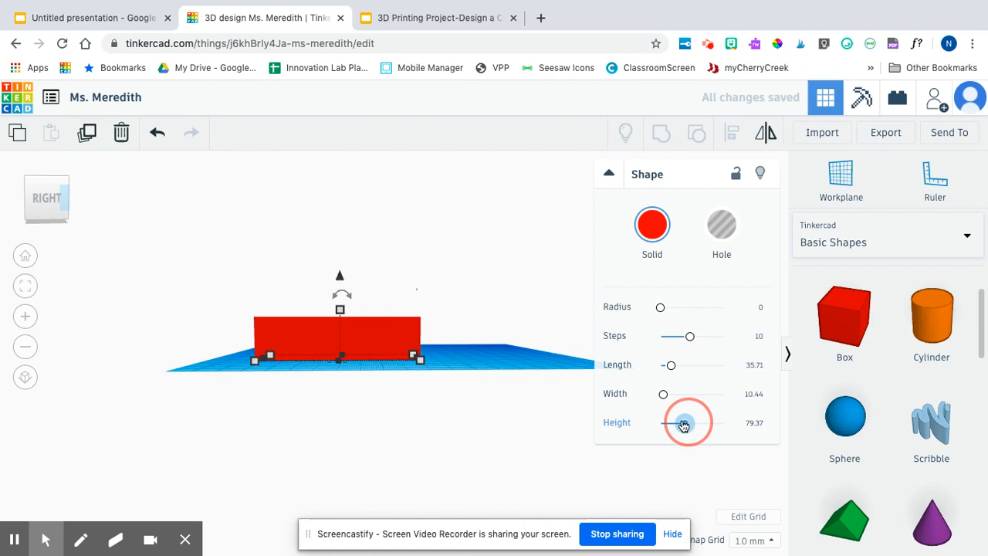
pyautogui.moveTo(683, 423); pyautogui.dragTo(672, 422)
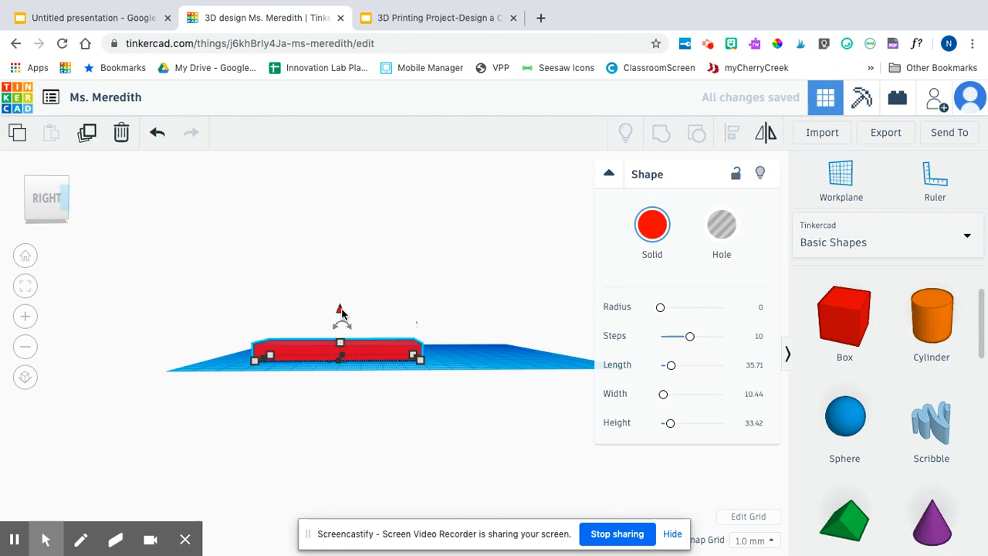
# Step: Orbit around the box, viewing it from below the workplane and back above
pyautogui.click(46, 197)
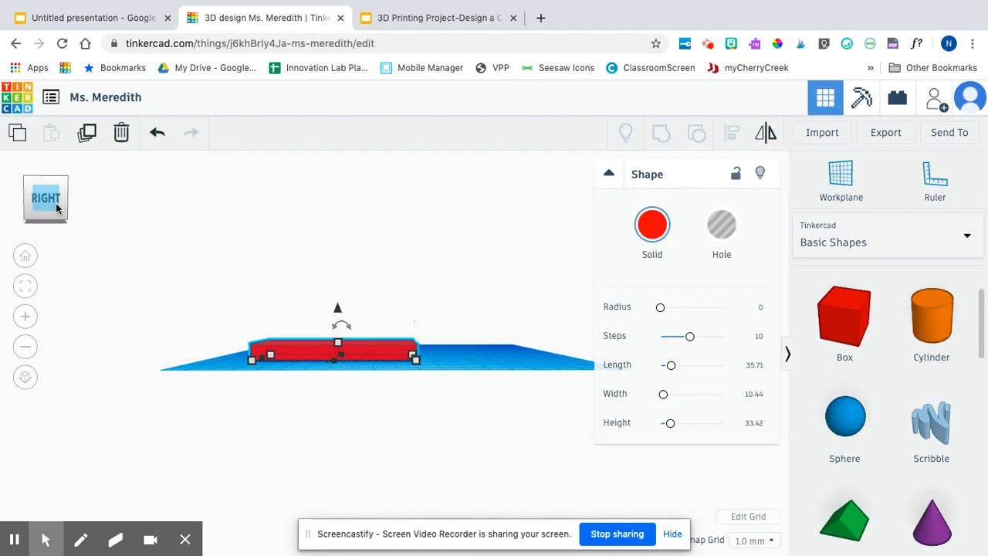
pyautogui.moveTo(358, 310)
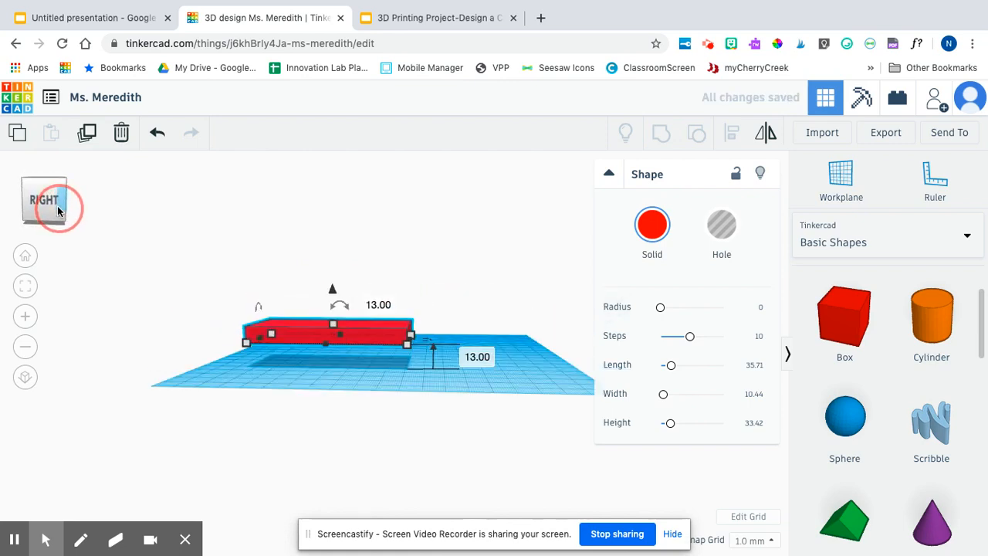
pyautogui.click(43, 199)
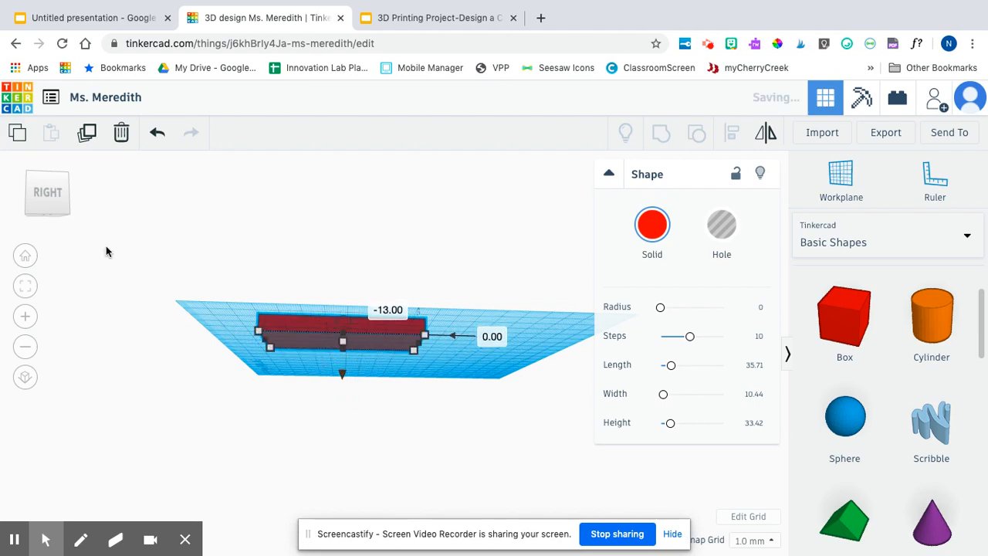
pyautogui.click(47, 202)
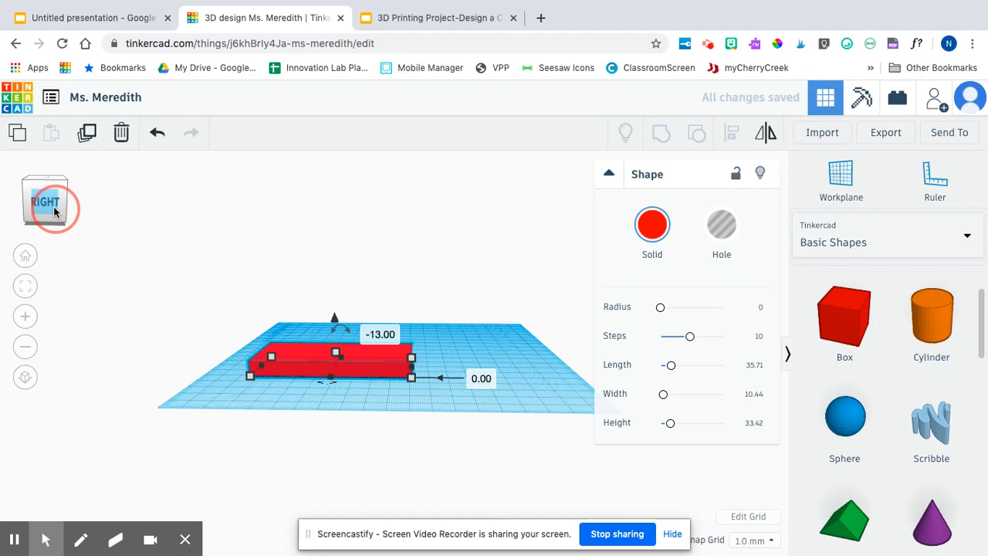
pyautogui.click(44, 202)
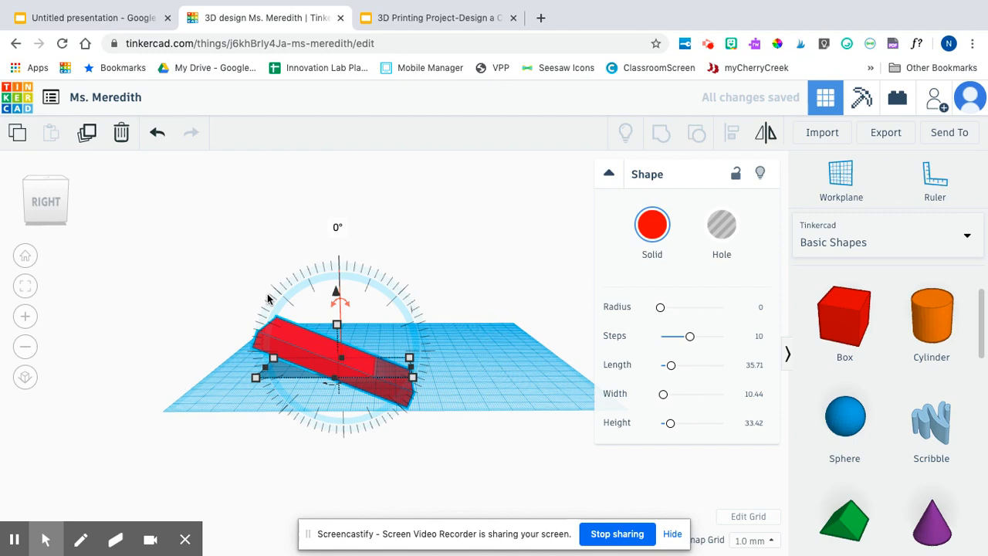
# Step: Finish tilting the box, then undo the last change
pyautogui.click(157, 132)
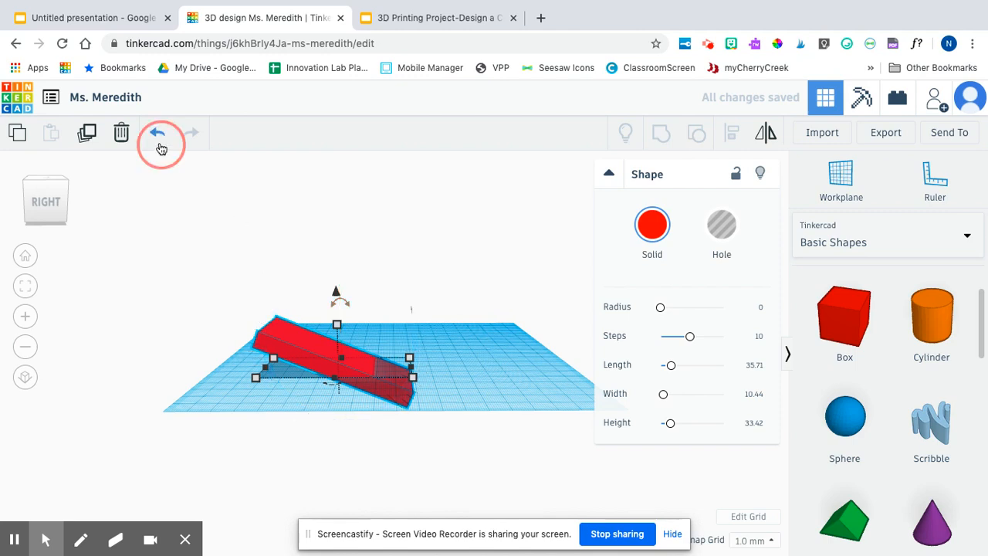
pyautogui.click(157, 132)
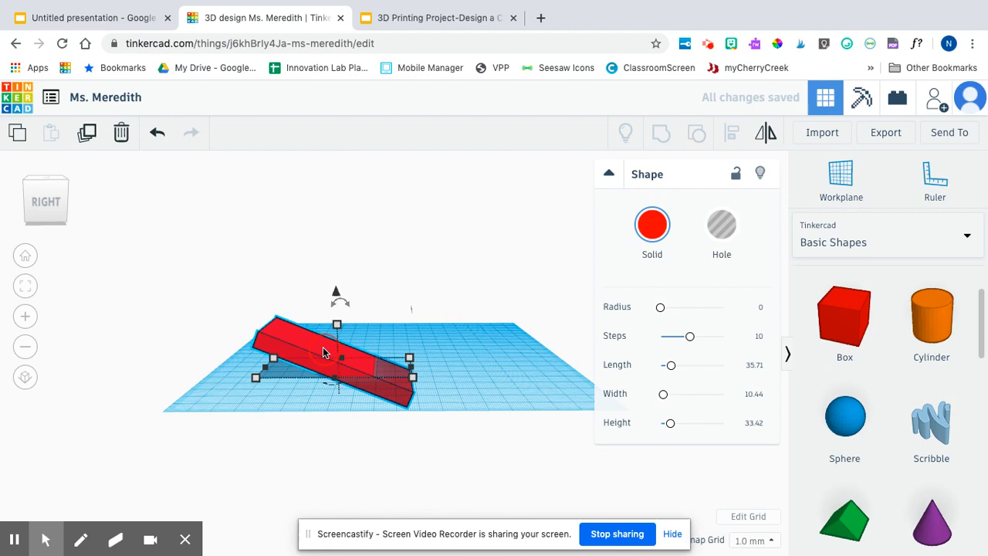
# Step: Delete the tilted red box, leaving the workplane empty
pyautogui.press('Delete')
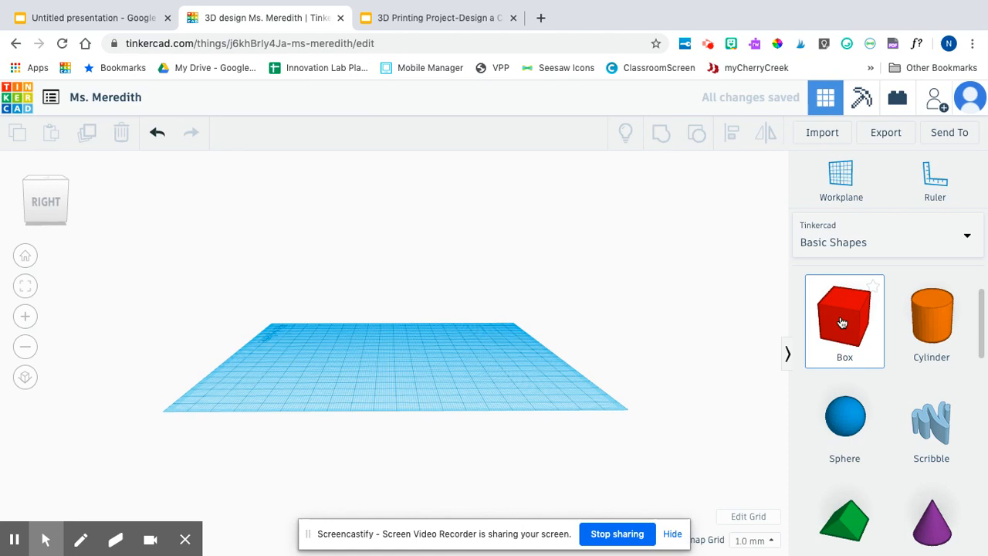
# Step: Drop a new 20 mm red box and move it around until it settles near the workplane centre
pyautogui.moveTo(845, 321); pyautogui.dragTo(378, 347)
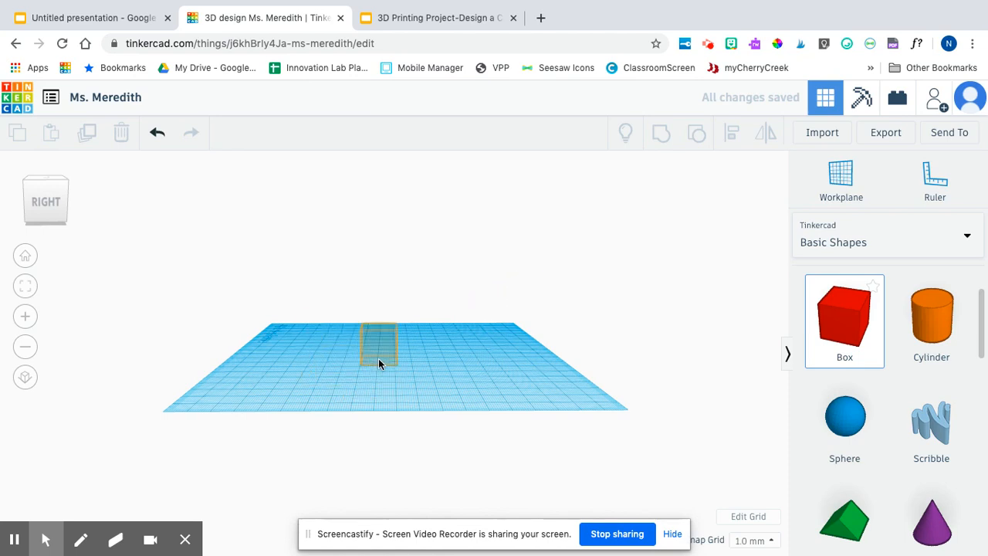
pyautogui.click(379, 343)
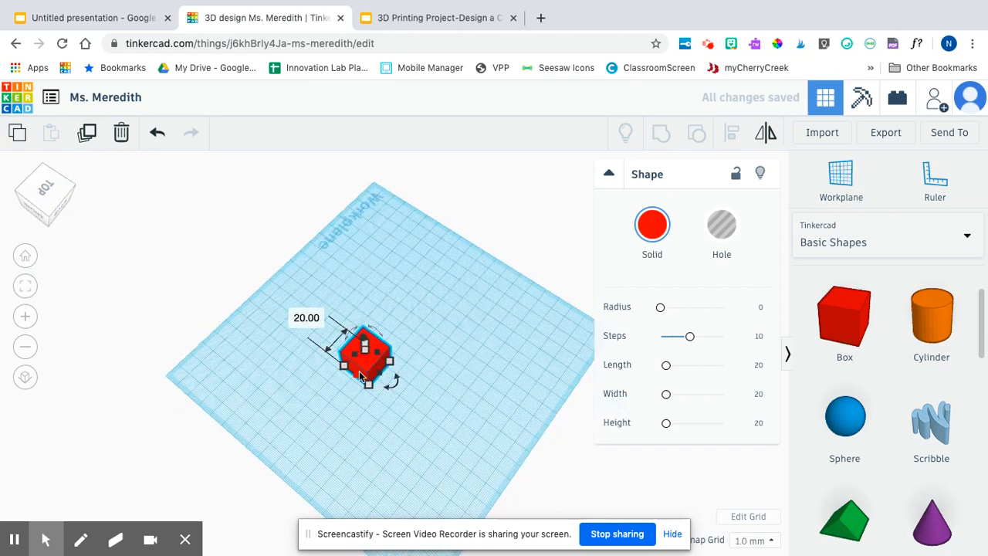
pyautogui.moveTo(366, 355); pyautogui.dragTo(409, 316)
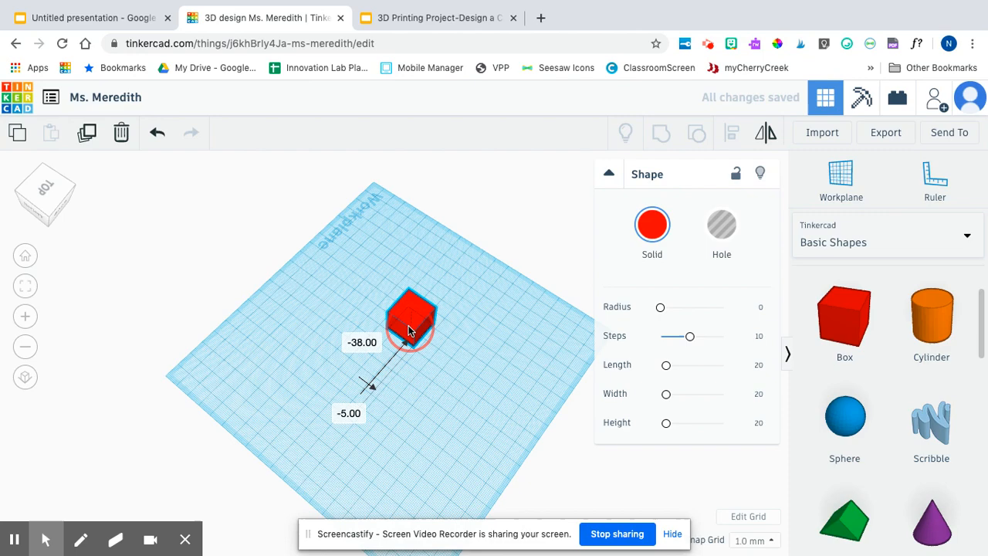
pyautogui.moveTo(409, 321); pyautogui.dragTo(335, 336)
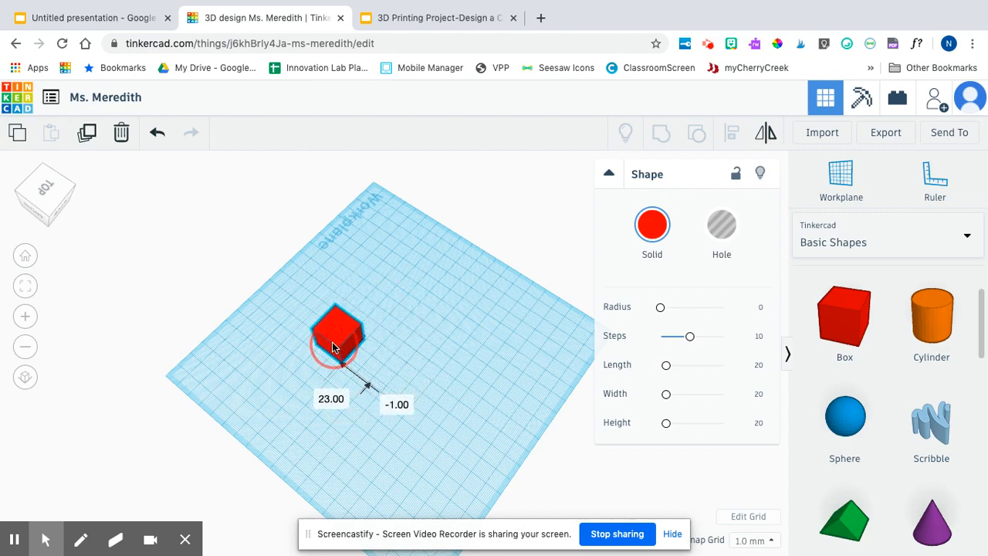
pyautogui.moveTo(336, 336); pyautogui.dragTo(379, 359)
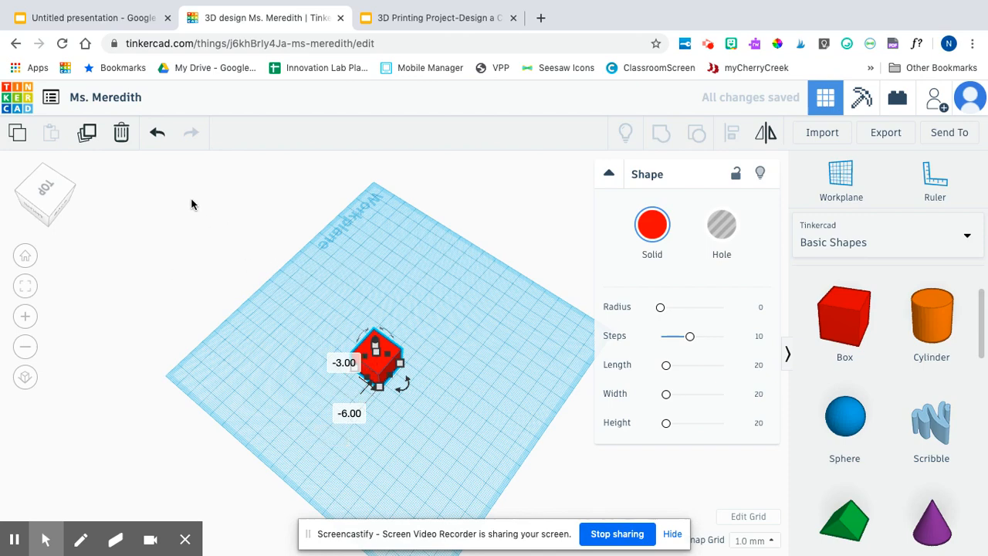
pyautogui.moveTo(376, 363); pyautogui.dragTo(399, 375)
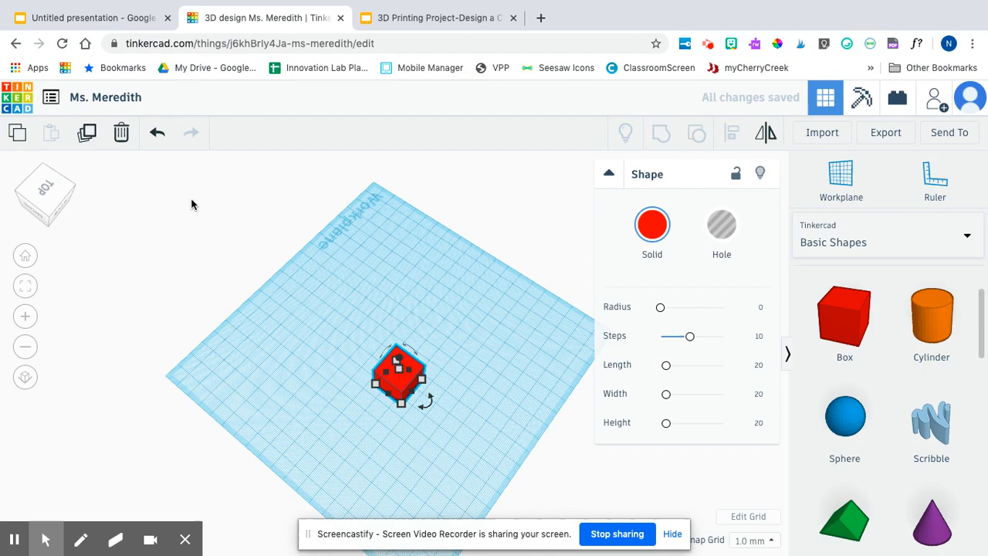
pyautogui.moveTo(398, 374); pyautogui.dragTo(409, 382)
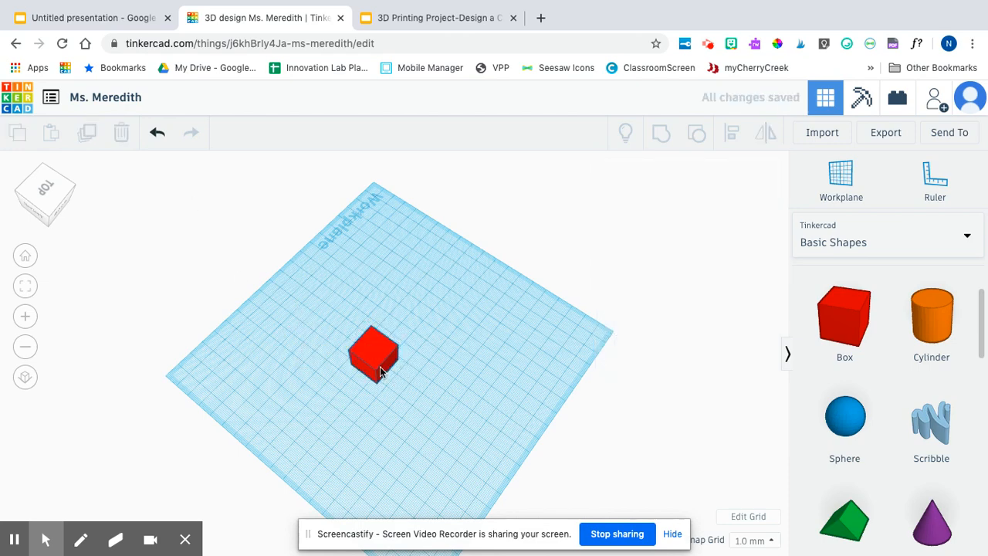
# Step: Select the long red box and duplicate it to get two parallel bars
pyautogui.click(374, 353)
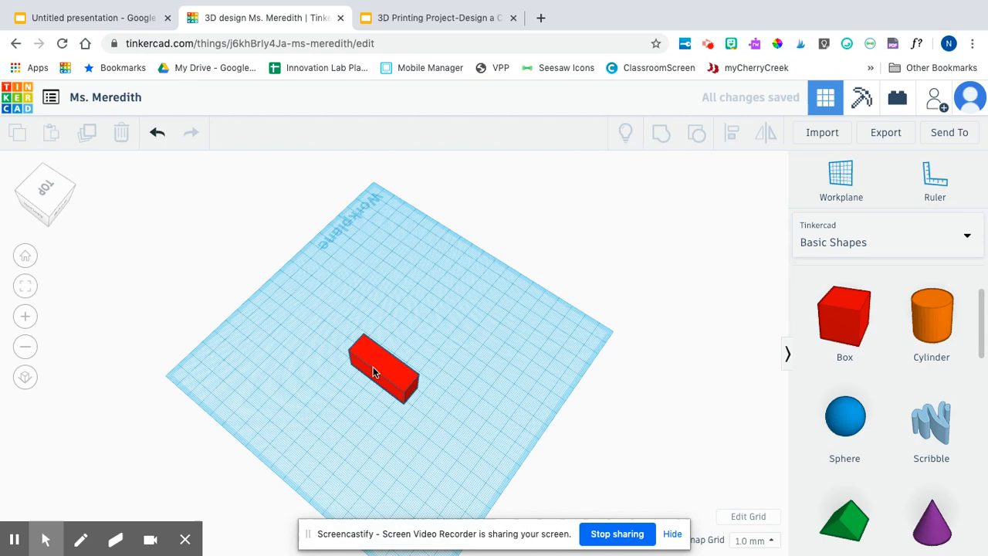
pyautogui.click(382, 369)
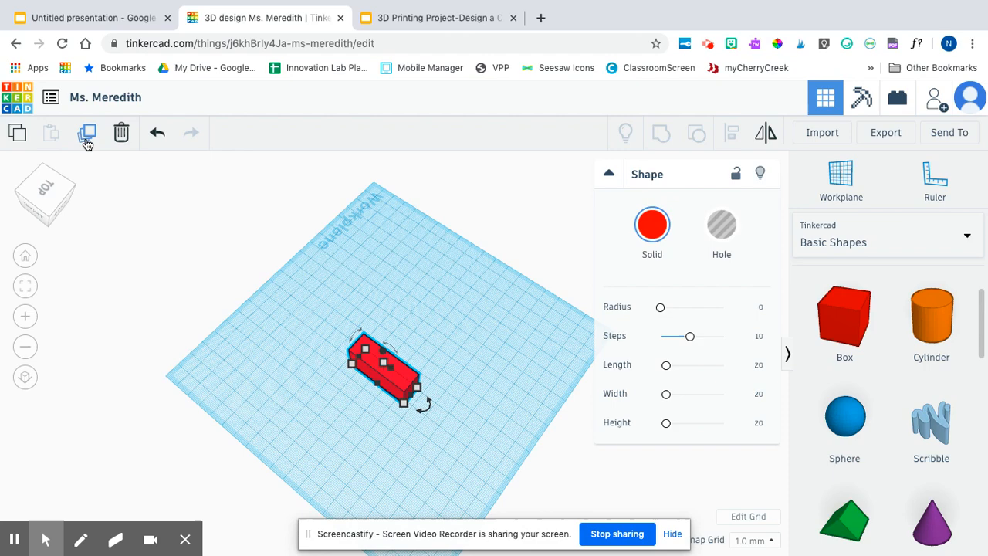
pyautogui.moveTo(87, 133)
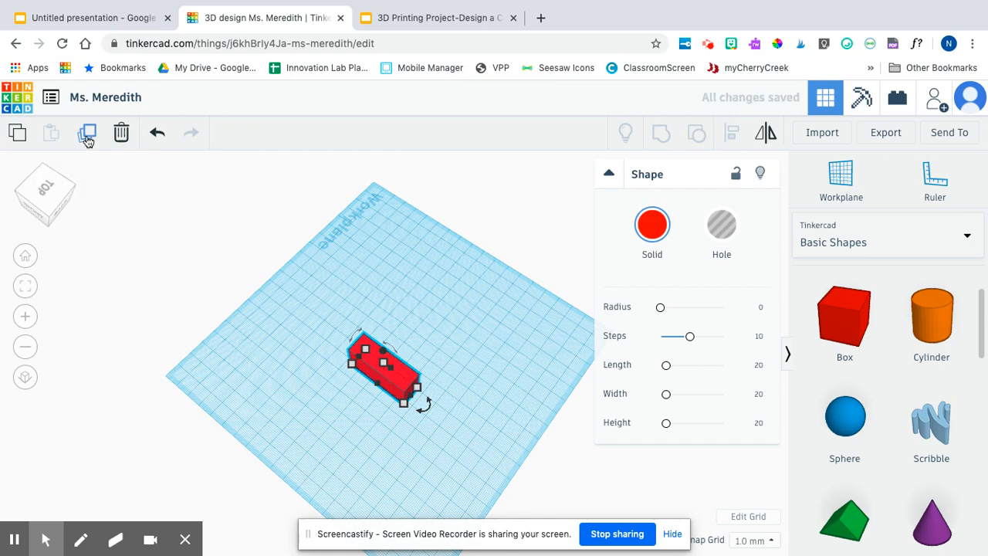
pyautogui.click(87, 133)
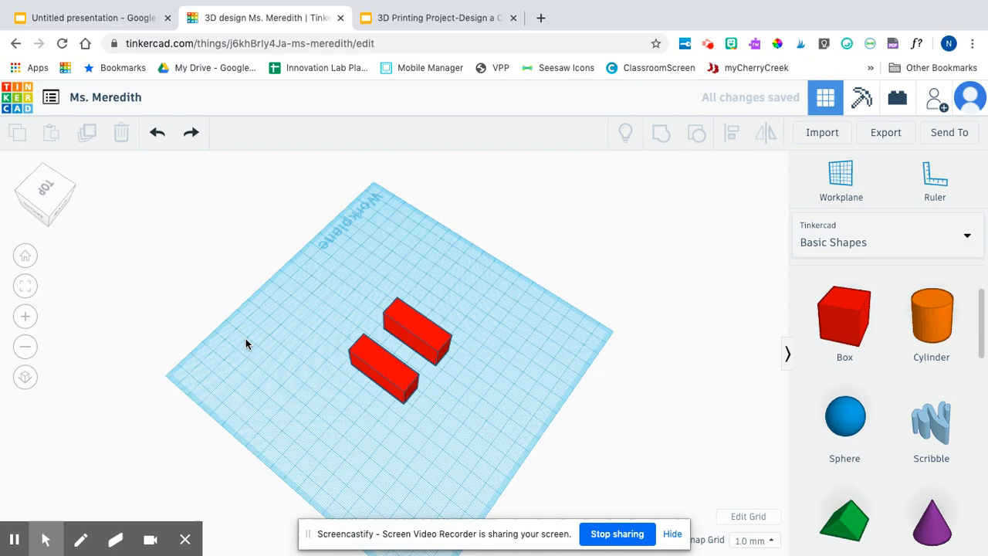
pyautogui.moveTo(233, 316)
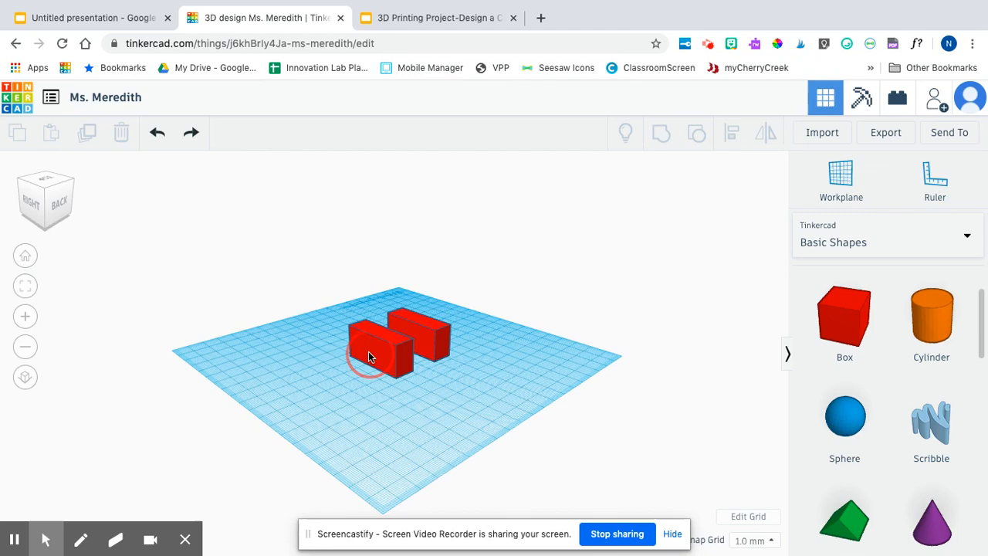
# Step: Raise the front red box above the workplane and check it from the side views
pyautogui.click(378, 351)
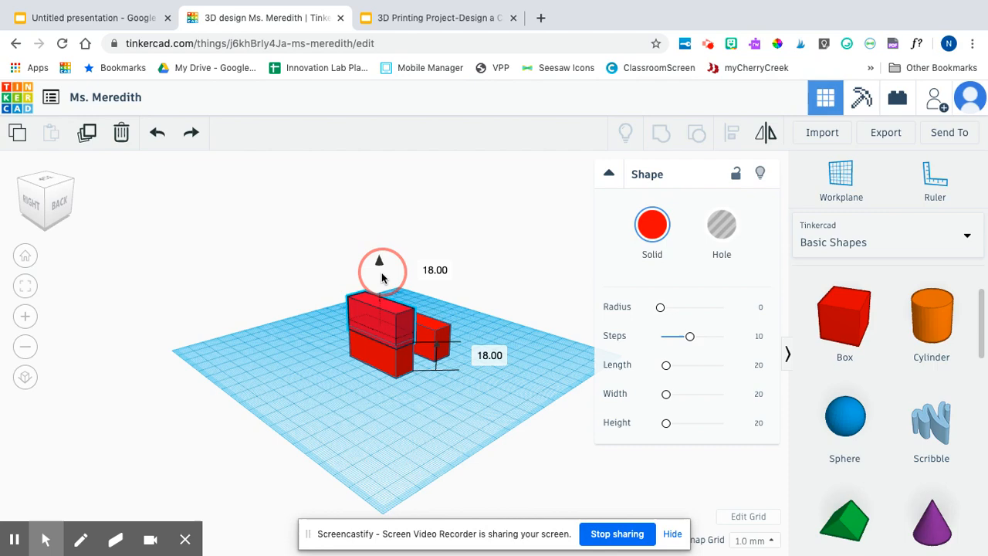
pyautogui.moveTo(382, 278); pyautogui.dragTo(378, 236)
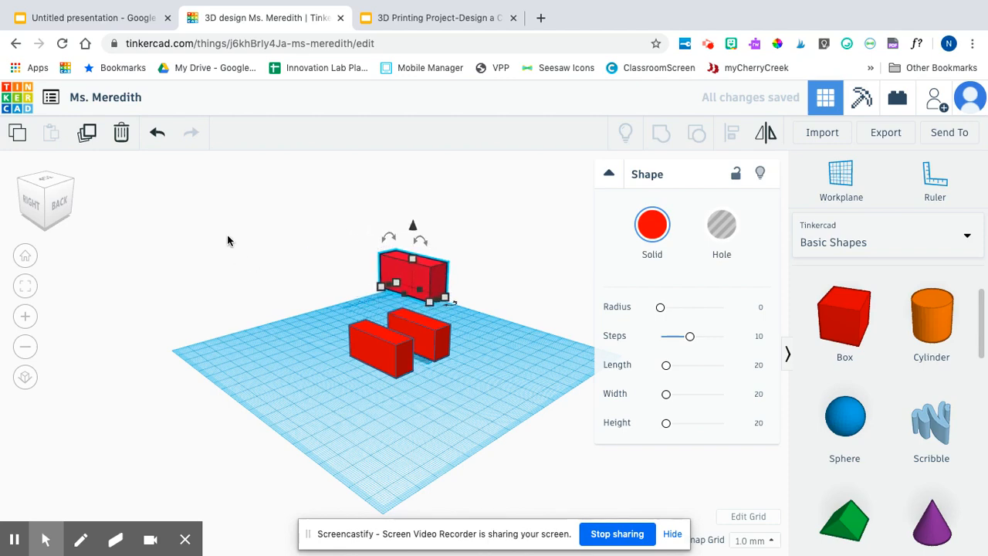
pyautogui.click(54, 181)
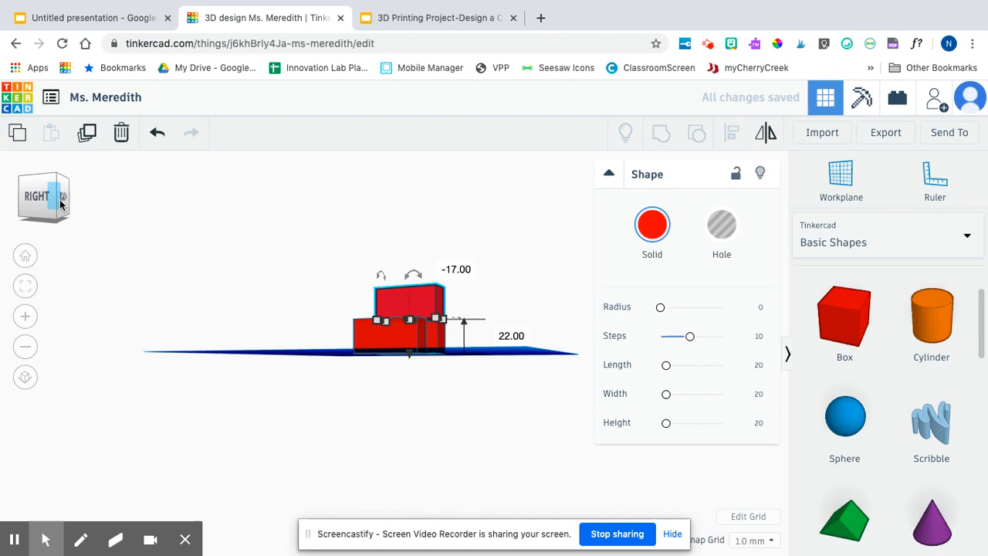
pyautogui.click(42, 197)
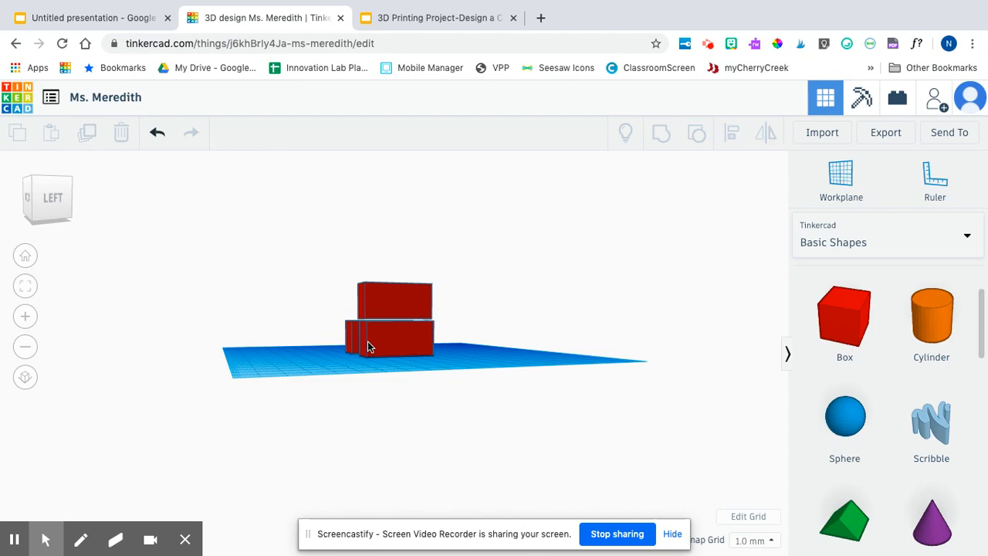
pyautogui.moveTo(323, 308)
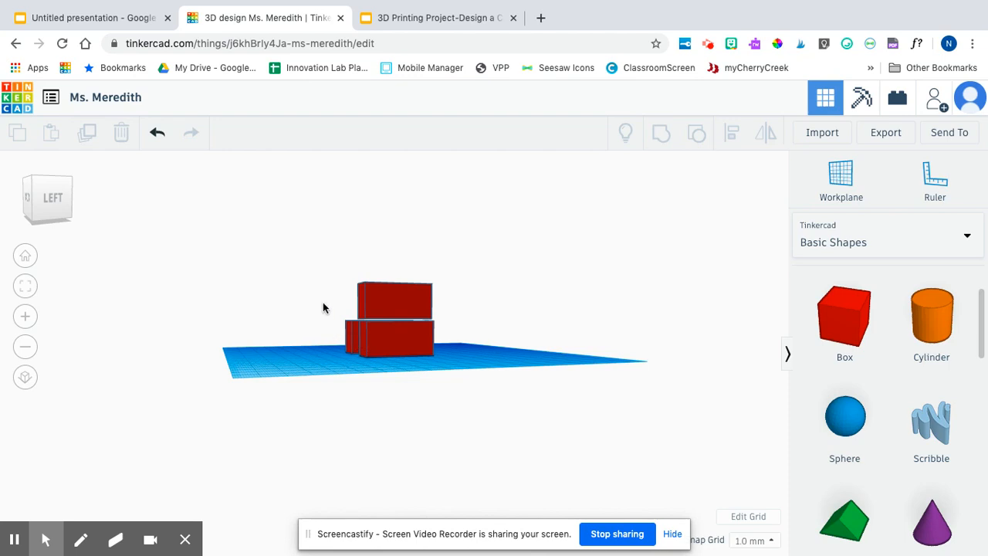
pyautogui.moveTo(292, 300)
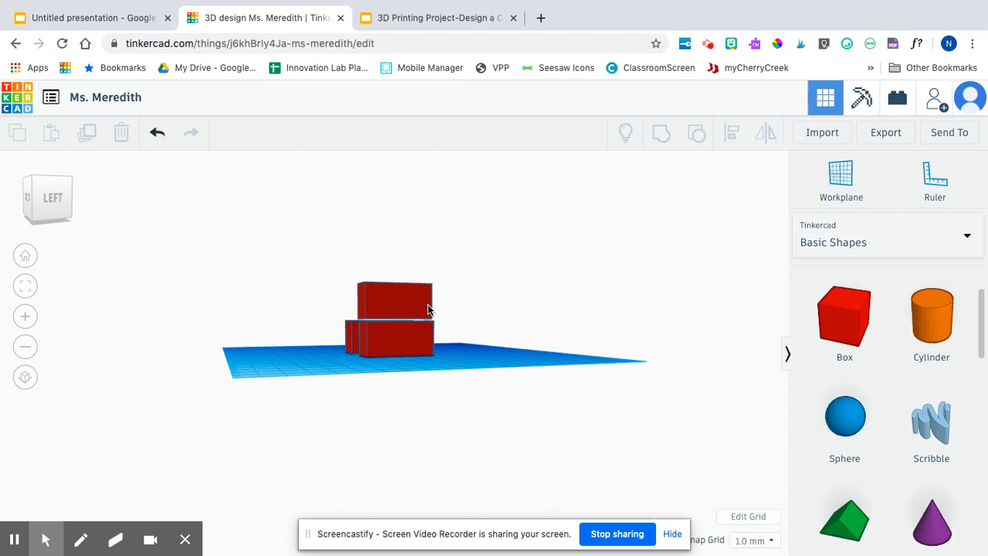
# Step: Lower the raised box down onto the box below to form the stack
pyautogui.click(393, 305)
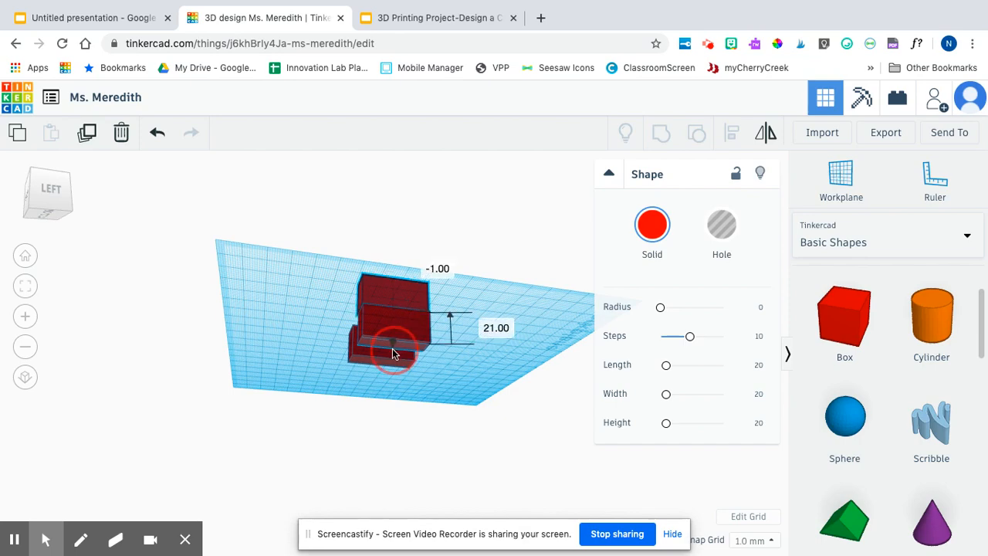
pyautogui.moveTo(394, 347); pyautogui.dragTo(390, 324)
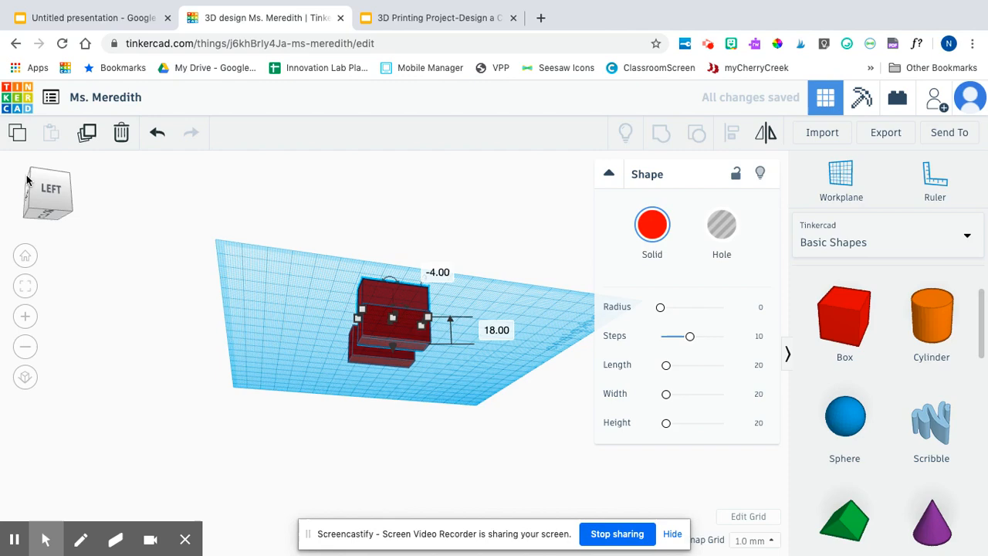
pyautogui.click(44, 199)
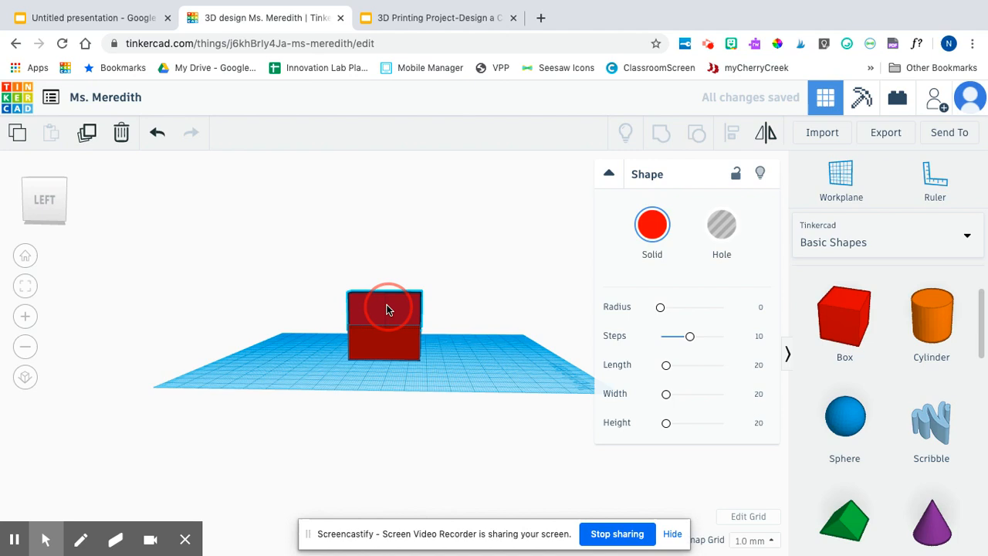
pyautogui.click(679, 384)
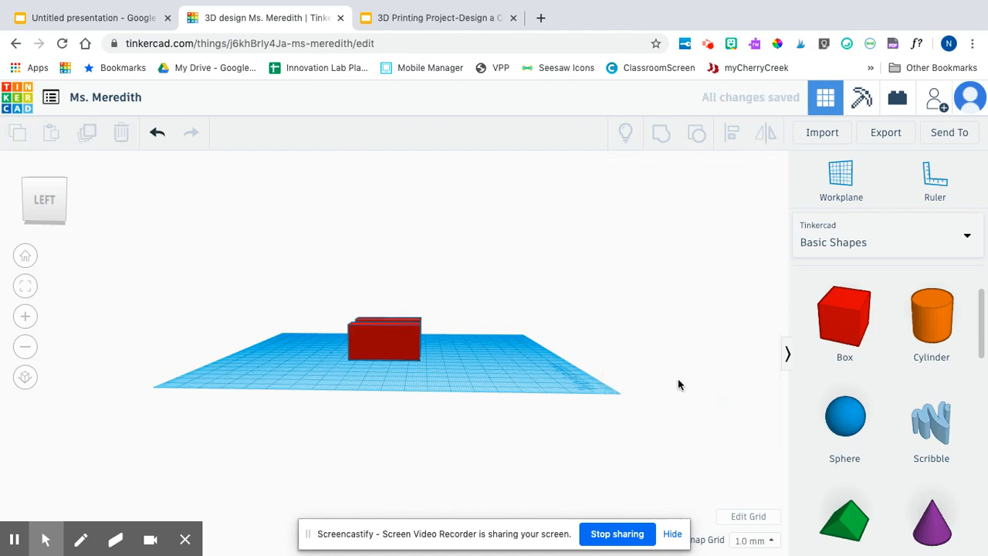
# Step: Place a blue sphere beside the red boxes and check its position from front, left and angled views
pyautogui.click(844, 417)
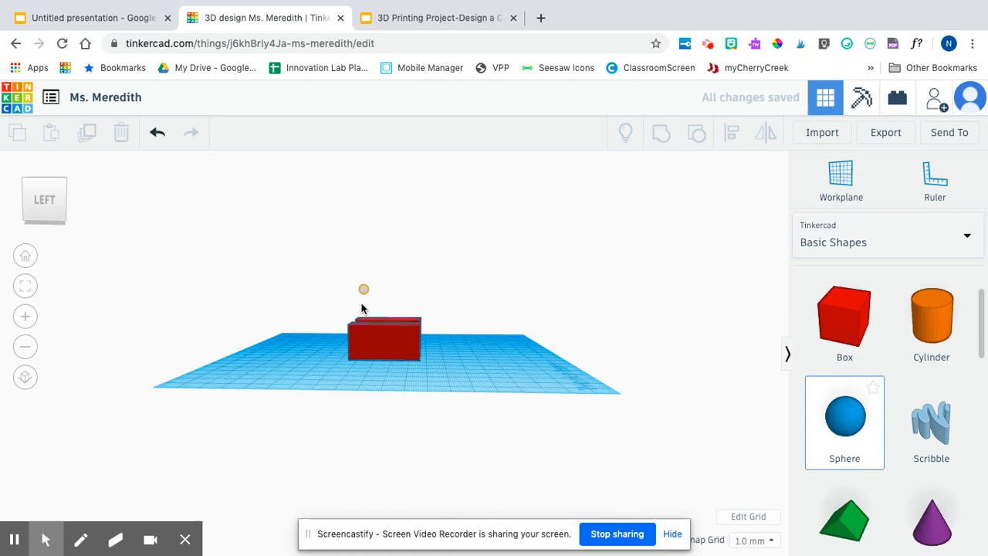
pyautogui.moveTo(845, 416); pyautogui.dragTo(390, 347)
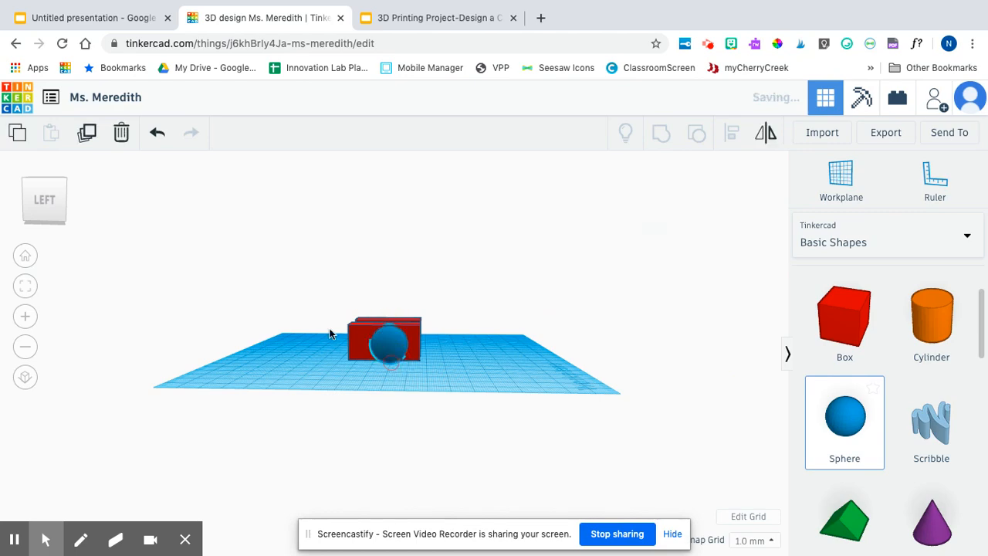
pyautogui.click(44, 199)
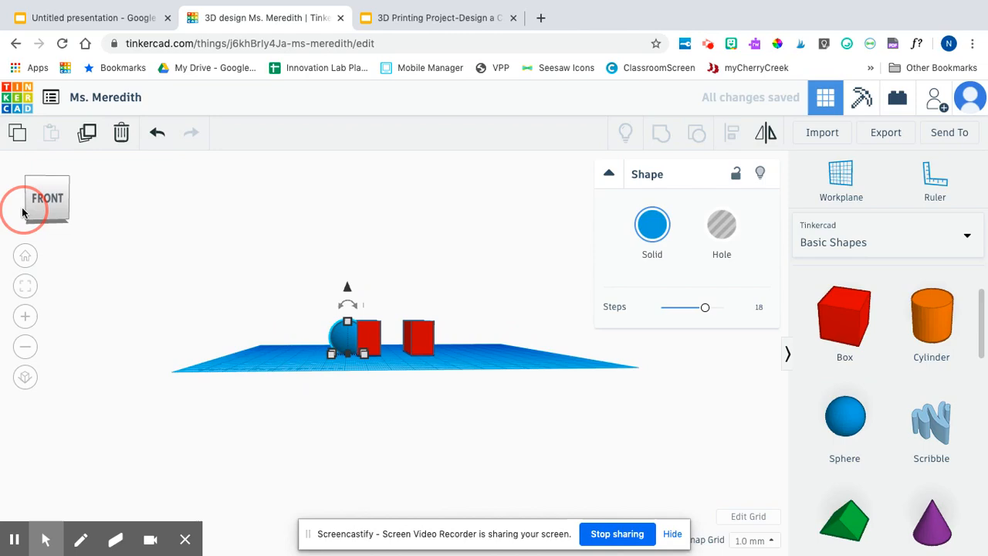
pyautogui.click(25, 213)
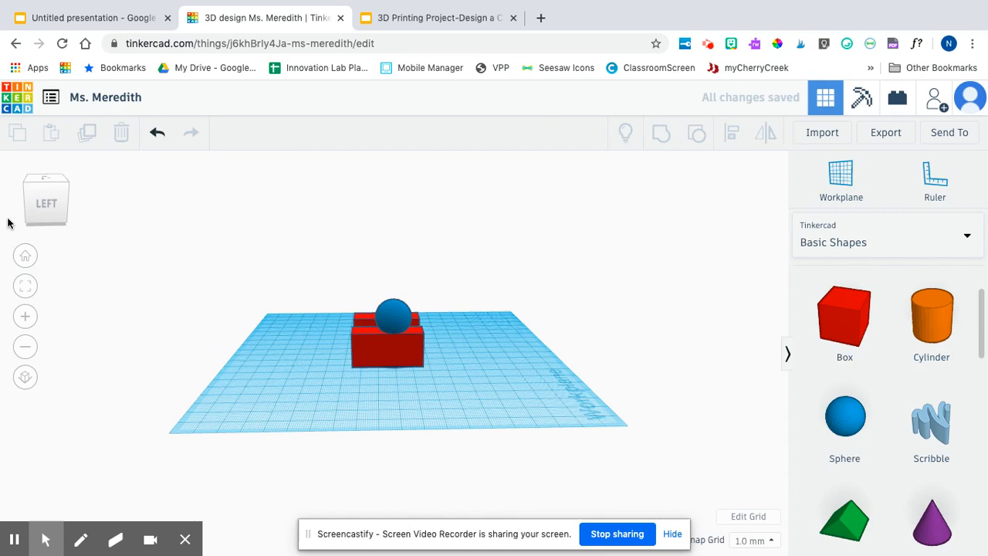
pyautogui.click(46, 196)
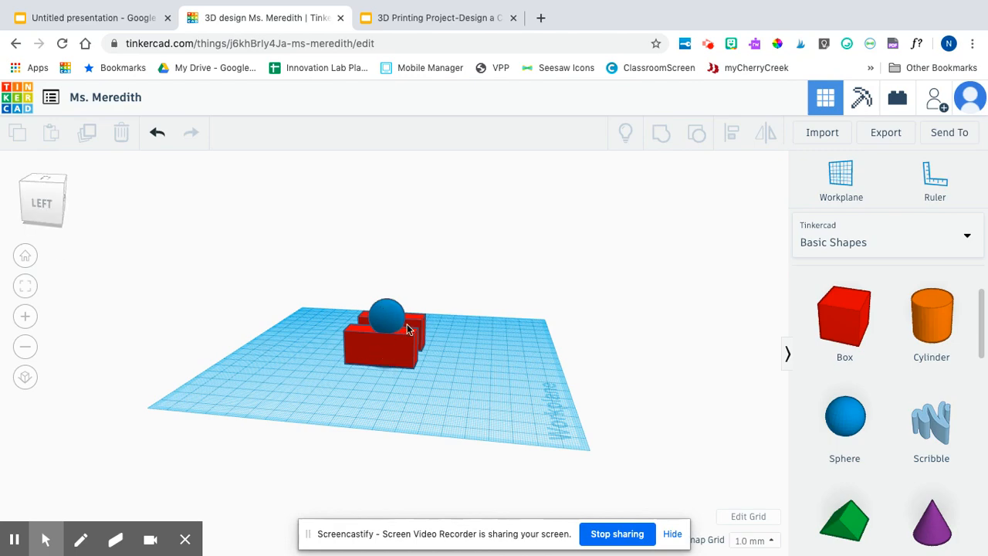
# Step: Select the boxes and sphere, duplicate them, and move the copy forward on the workplane
pyautogui.click(386, 314)
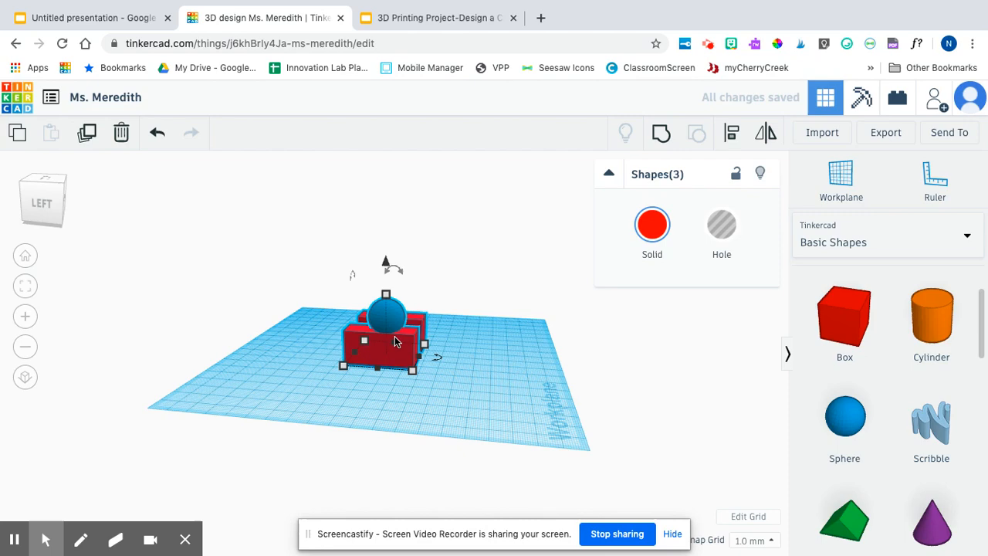
pyautogui.moveTo(394, 339); pyautogui.dragTo(278, 363)
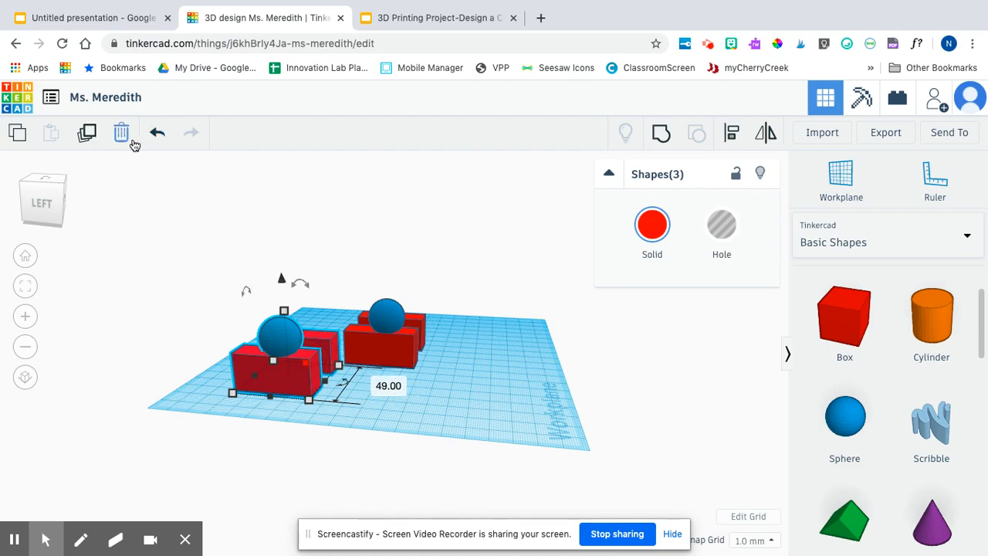
# Step: Delete the copied stack and the original, then view the empty workplane from above
pyautogui.click(121, 133)
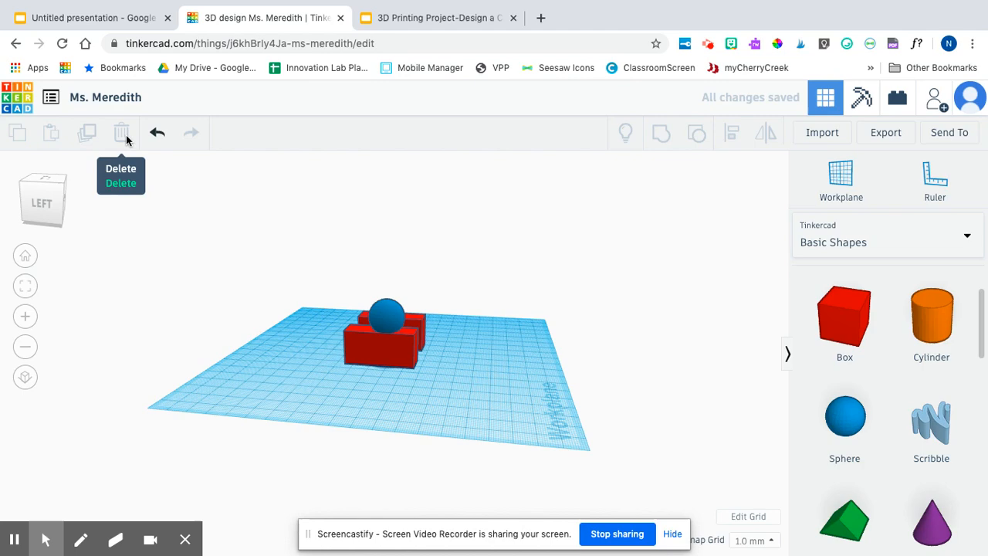
pyautogui.click(382, 340)
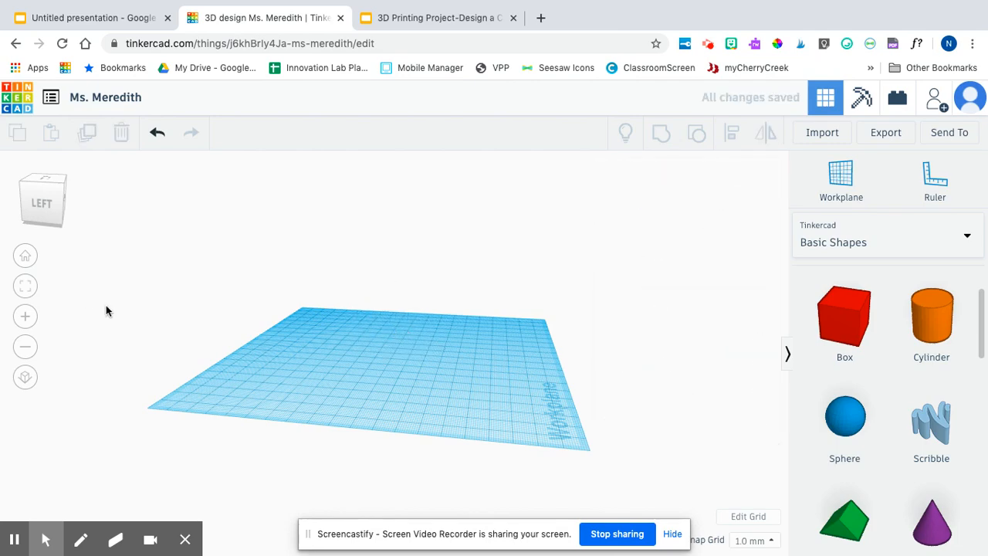
pyautogui.click(24, 255)
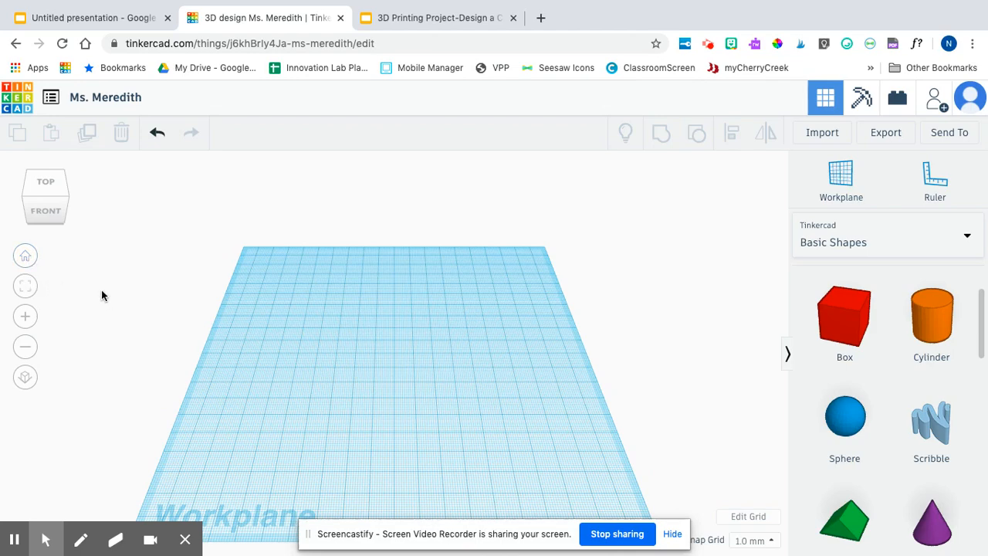
pyautogui.moveTo(605, 478)
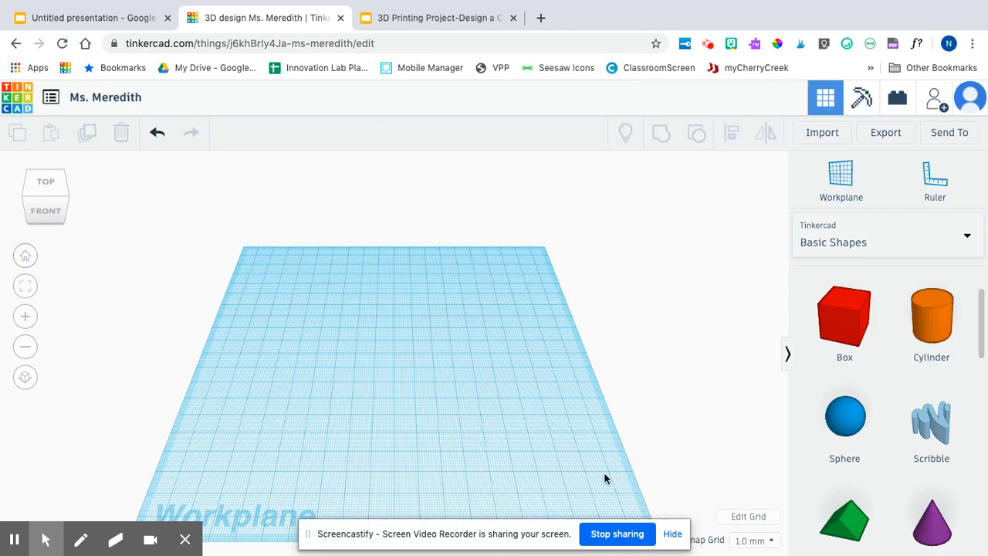